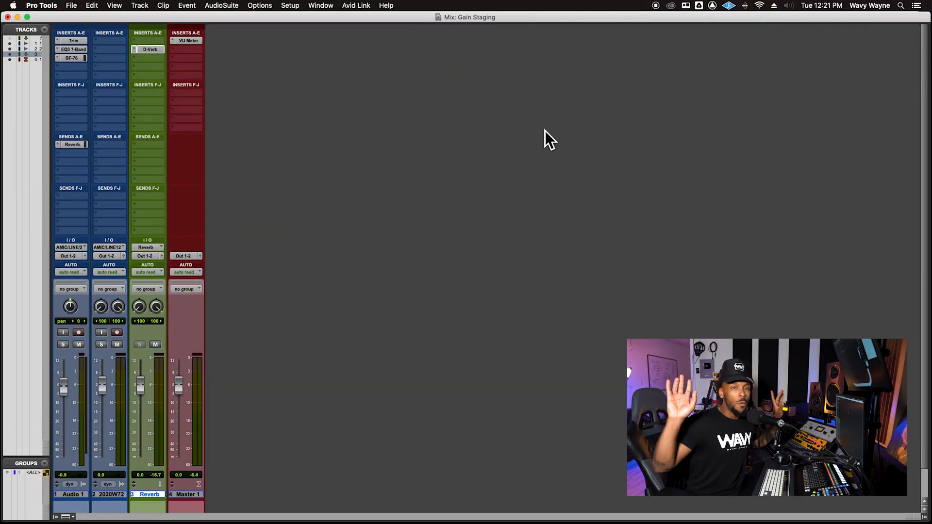
# Step: Switch to the Edit window and add a memory location named END at the song's close
pyautogui.click(320, 6)
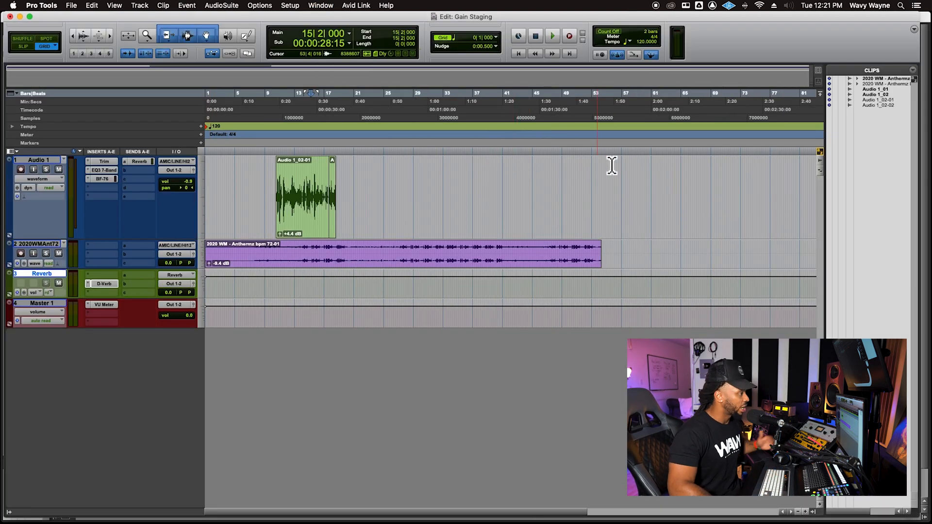
pyautogui.moveTo(544, 220)
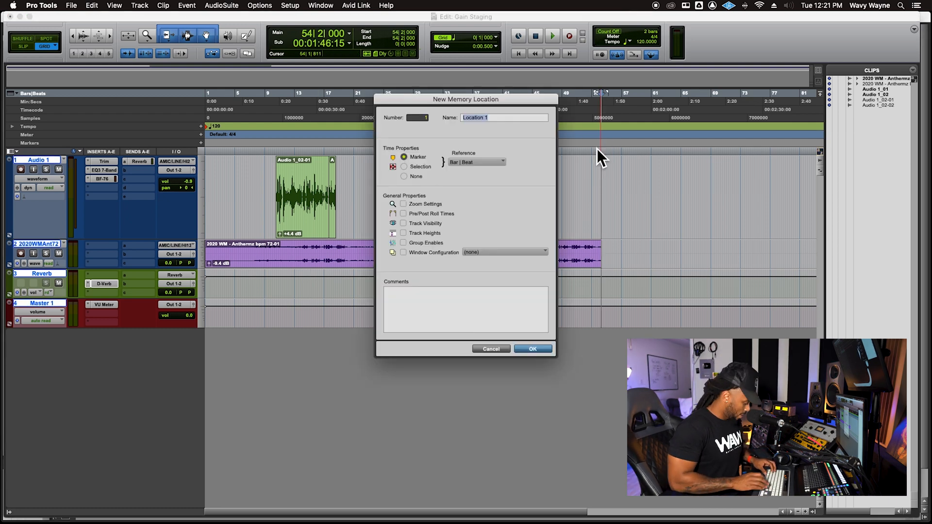
pyautogui.click(532, 349)
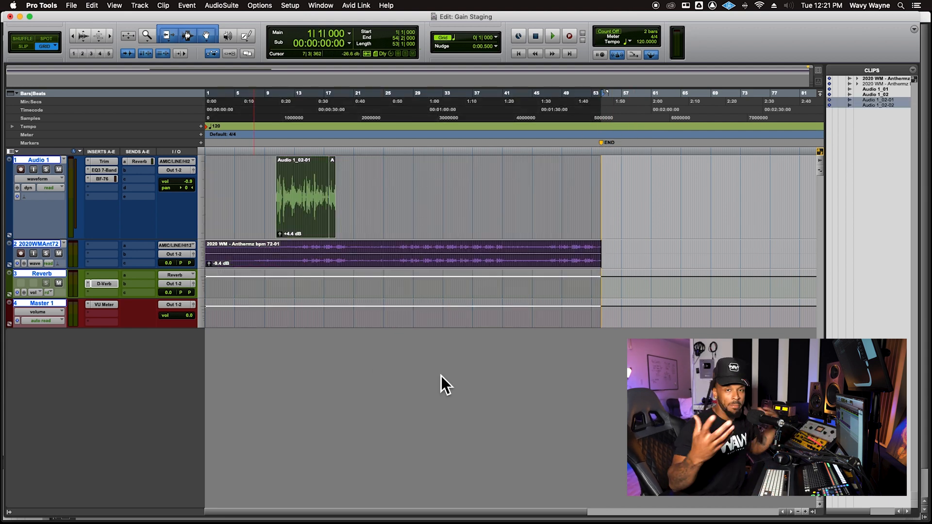
pyautogui.moveTo(635, 199)
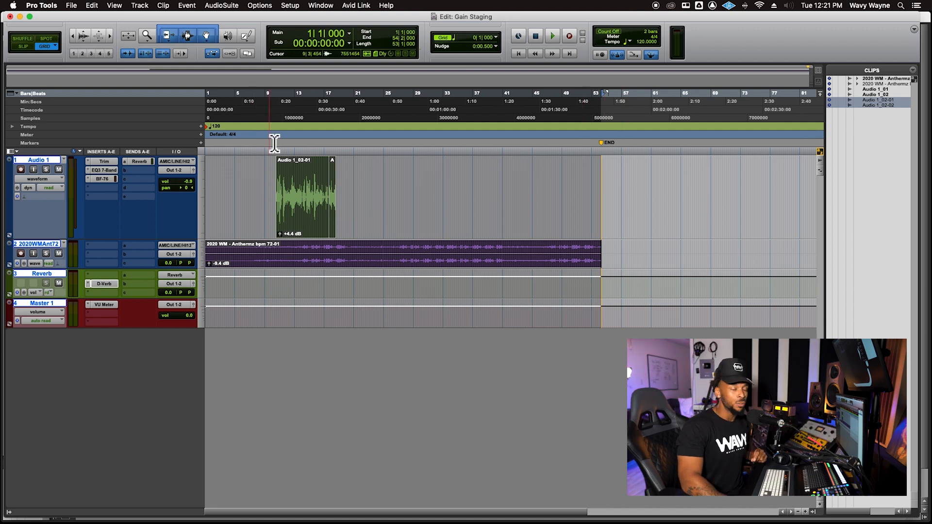
pyautogui.click(397, 134)
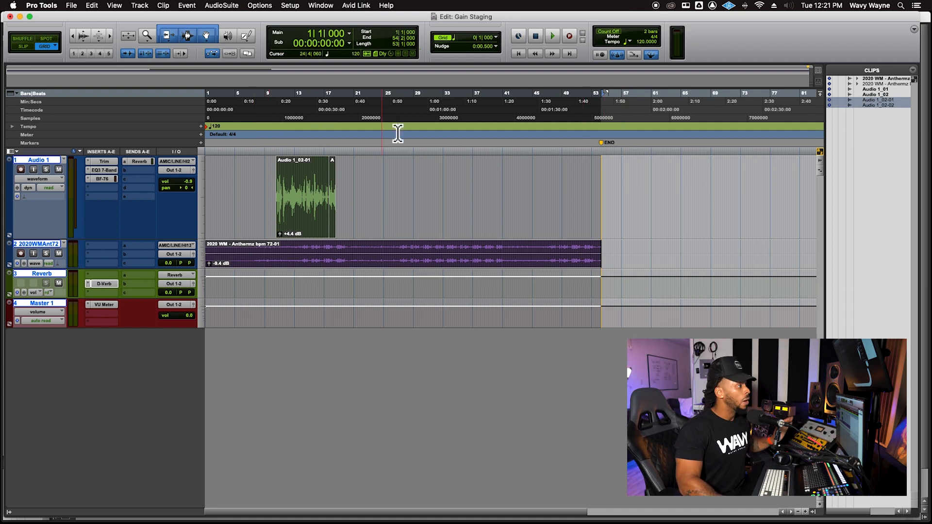
pyautogui.click(434, 134)
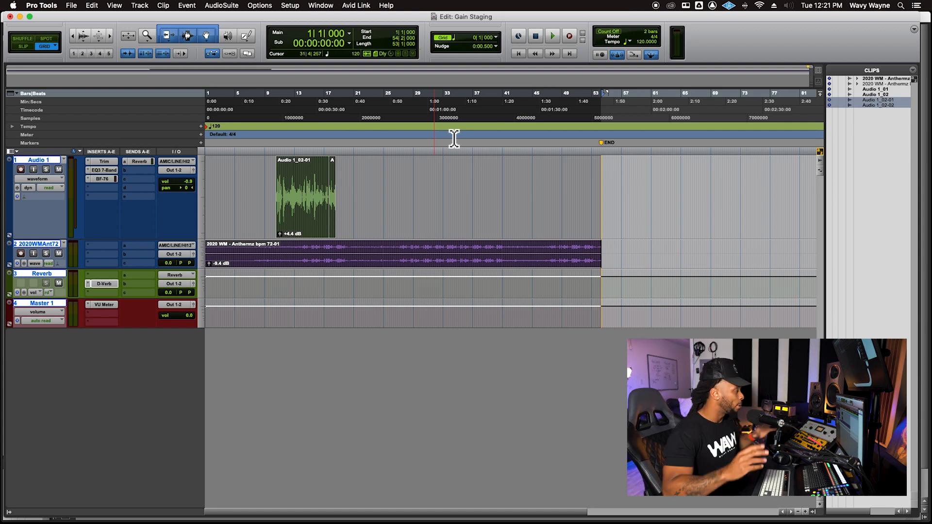
pyautogui.click(268, 107)
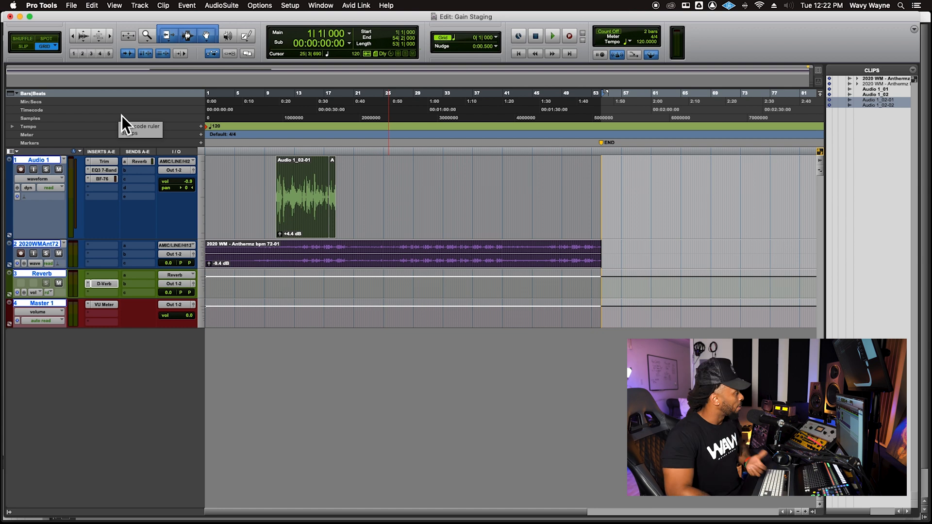
# Step: Start a Bounce Mix named Gain Staging_RUFF with WAV as the file type
pyautogui.click(71, 5)
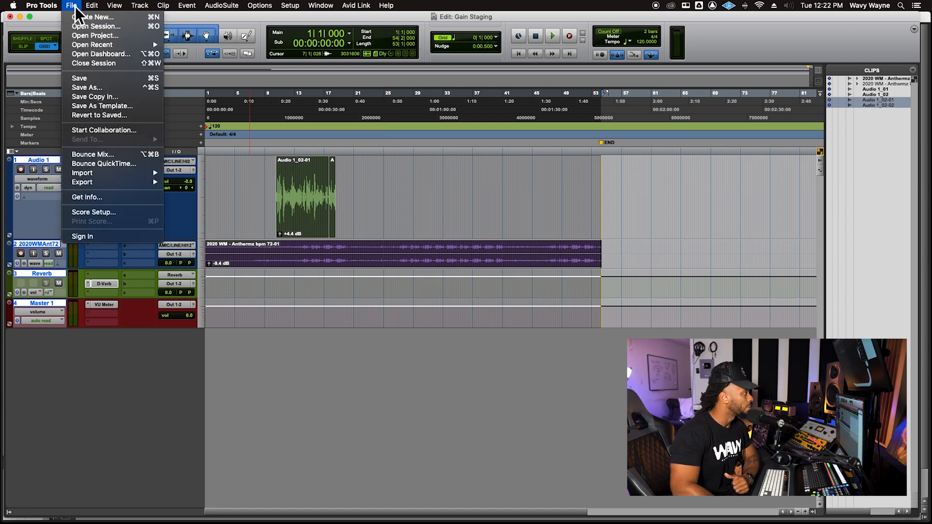
pyautogui.moveTo(143, 169)
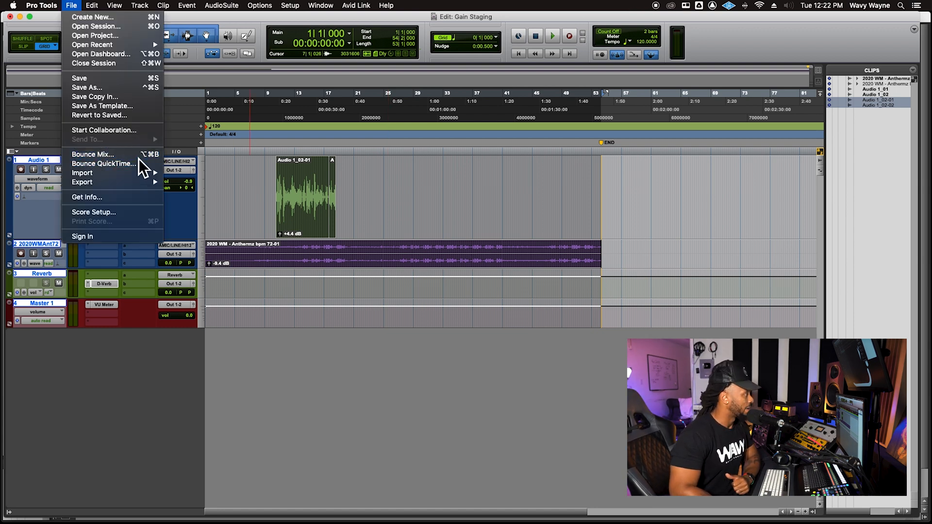
pyautogui.click(92, 155)
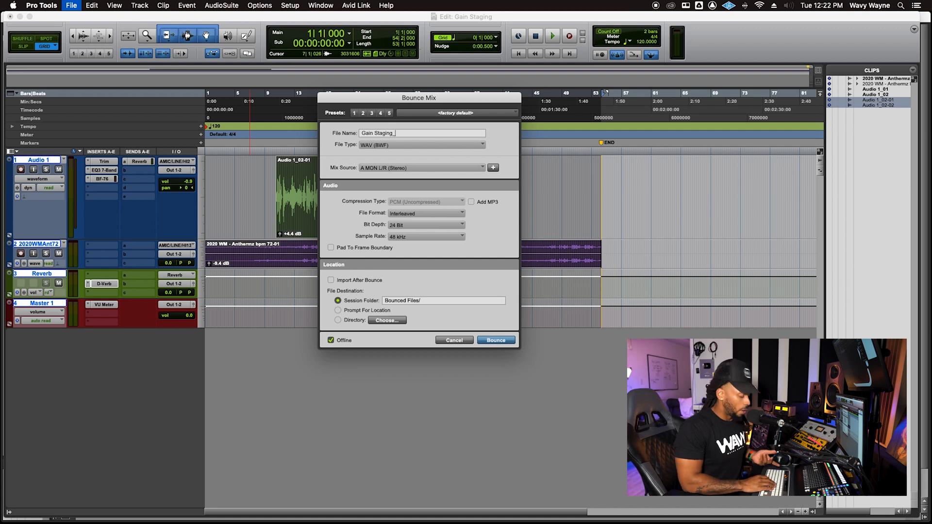
pyautogui.write('RUF')
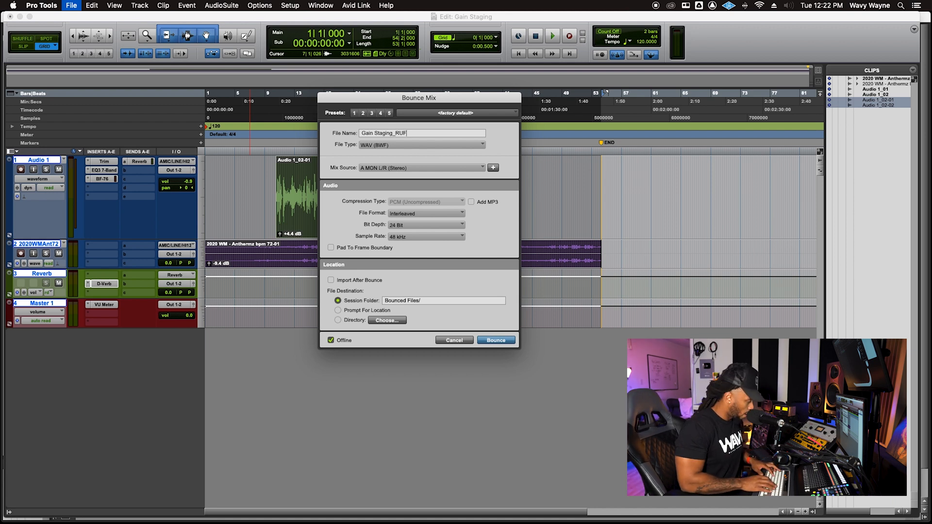
pyautogui.write('F')
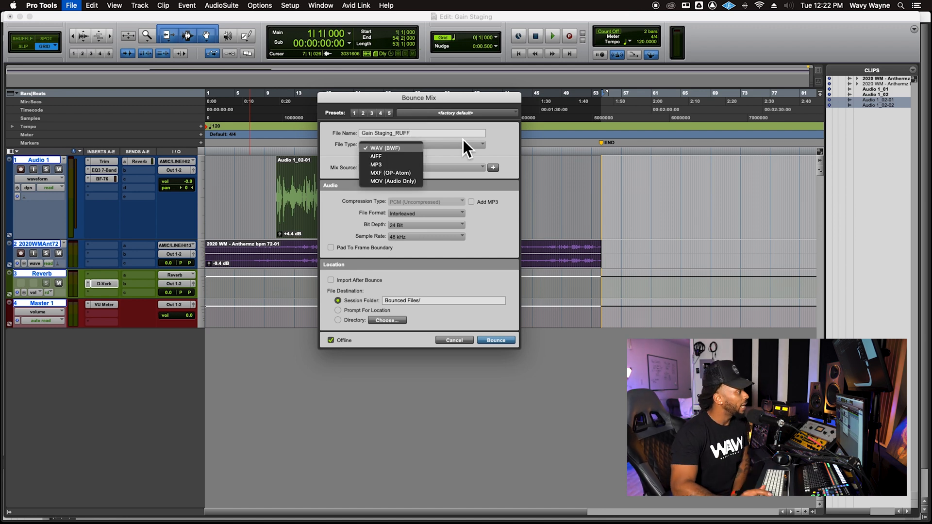
pyautogui.moveTo(396, 172)
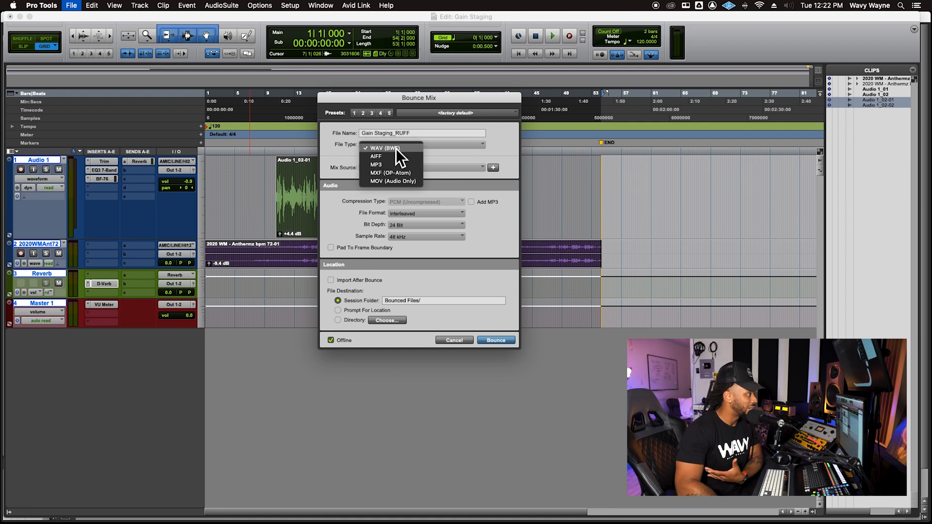
pyautogui.click(385, 148)
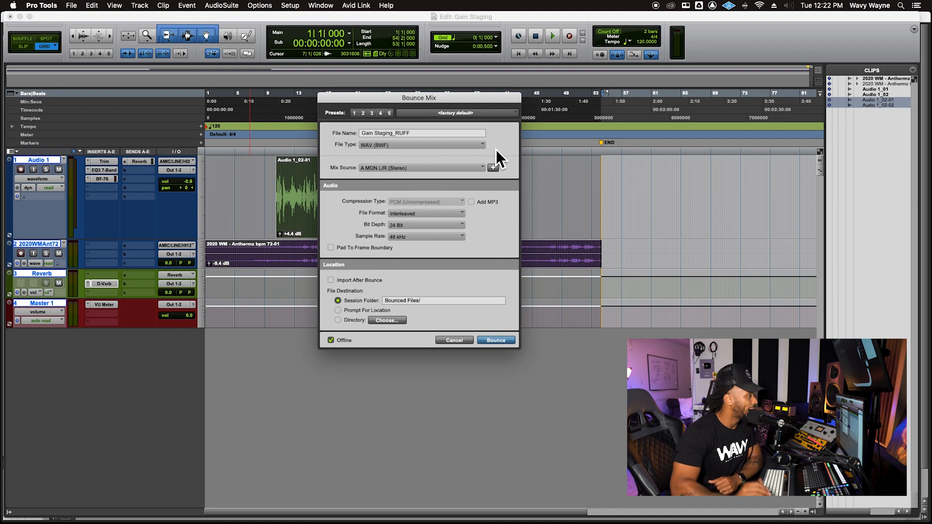
pyautogui.moveTo(375, 178)
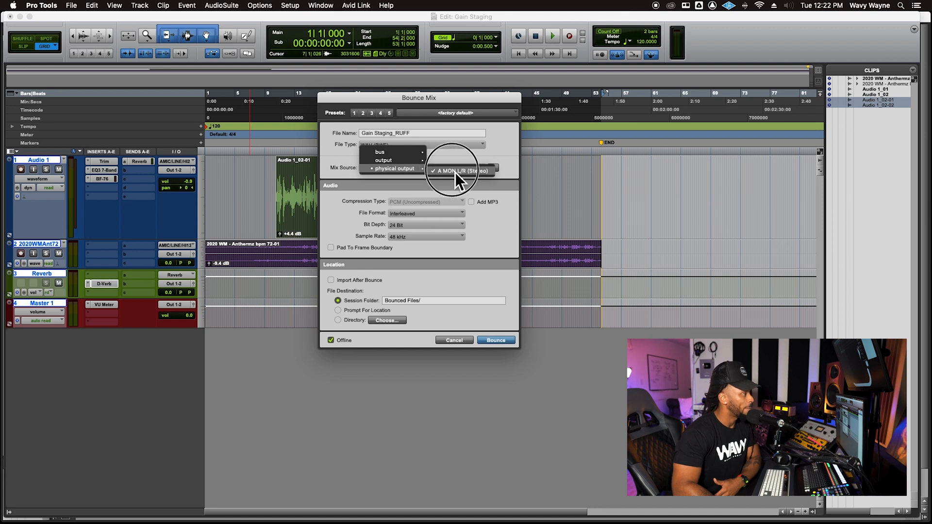
pyautogui.moveTo(452, 173)
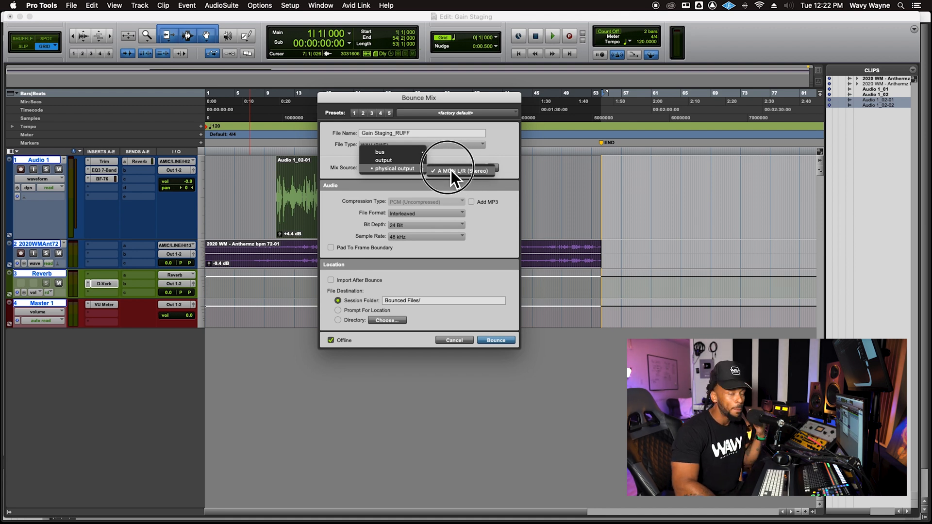
pyautogui.moveTo(502, 165)
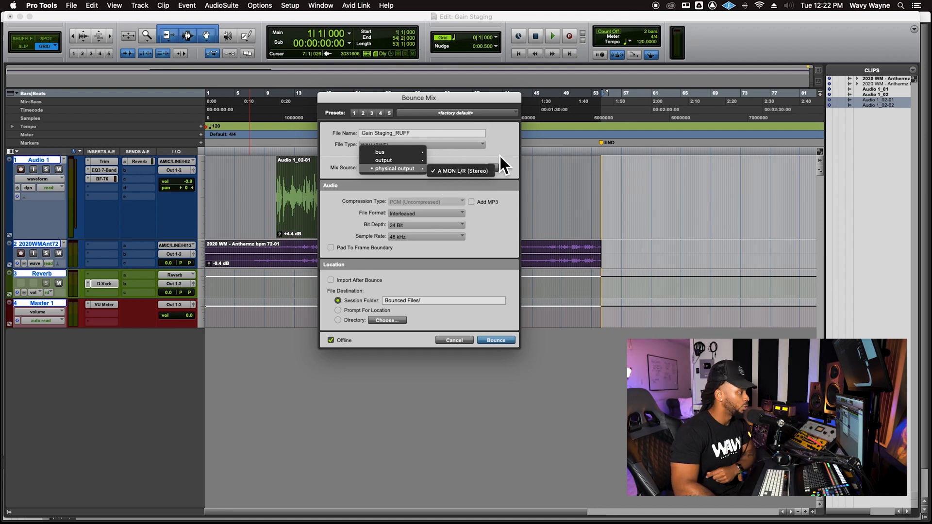
pyautogui.moveTo(411, 177)
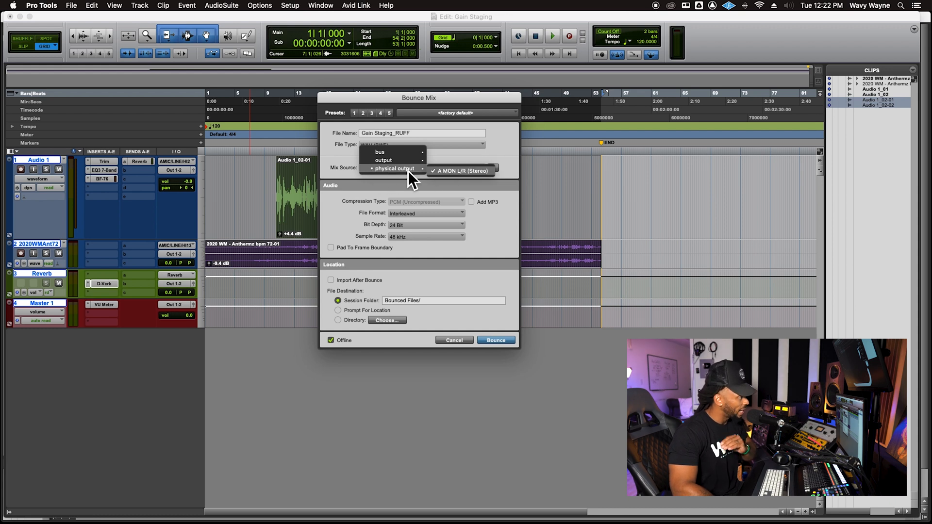
pyautogui.moveTo(511, 166)
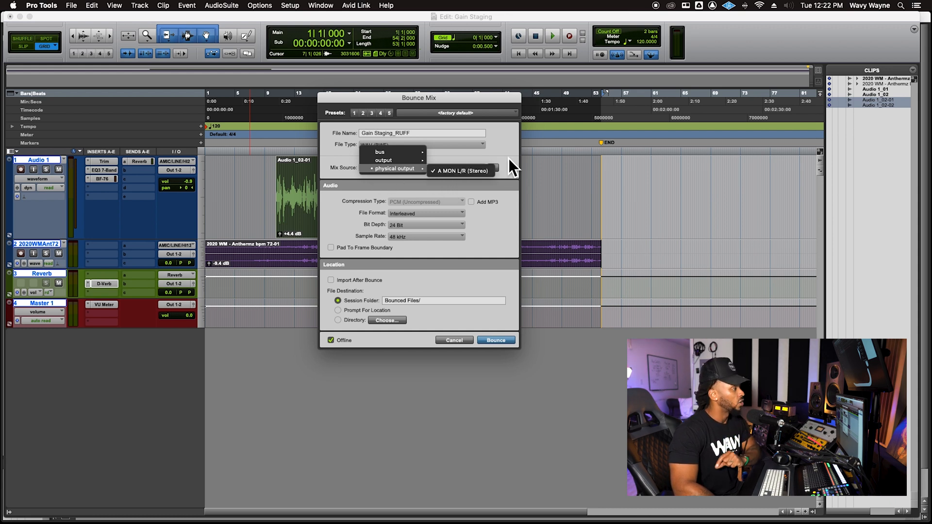
# Step: Keep the monitor outputs as mix source and the bounce as an interleaved file
pyautogui.click(463, 171)
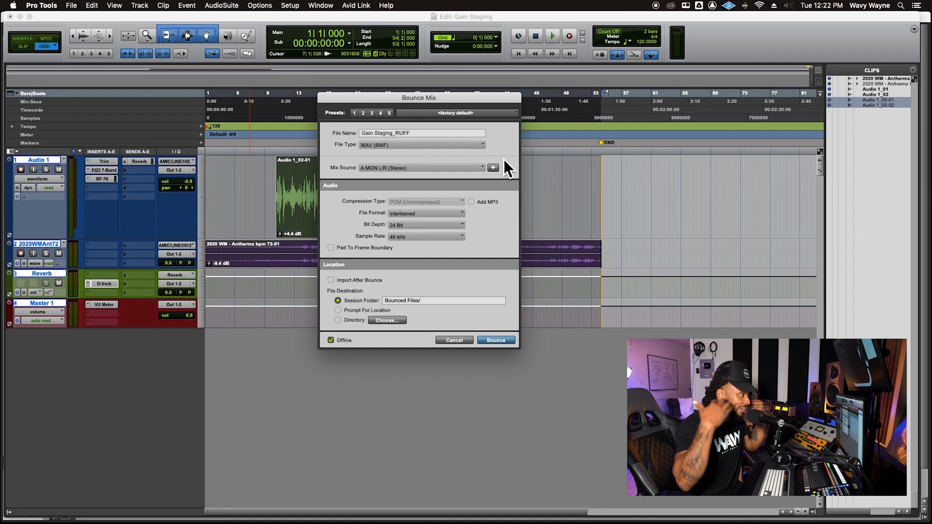
pyautogui.moveTo(498, 166)
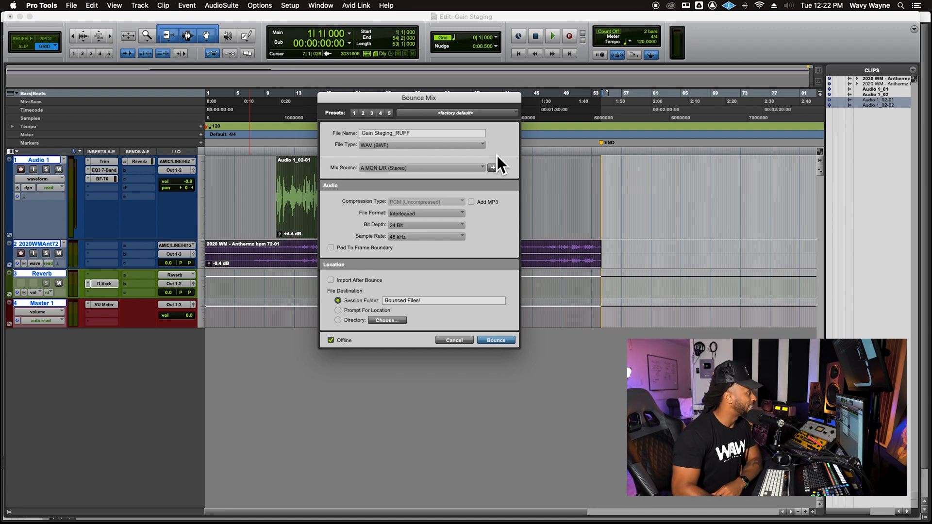
pyautogui.moveTo(389, 277)
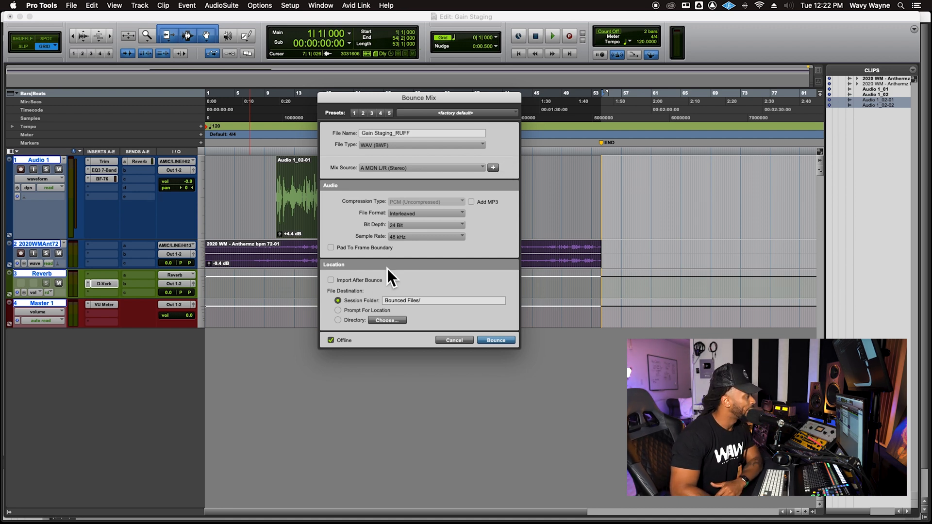
pyautogui.moveTo(425, 223)
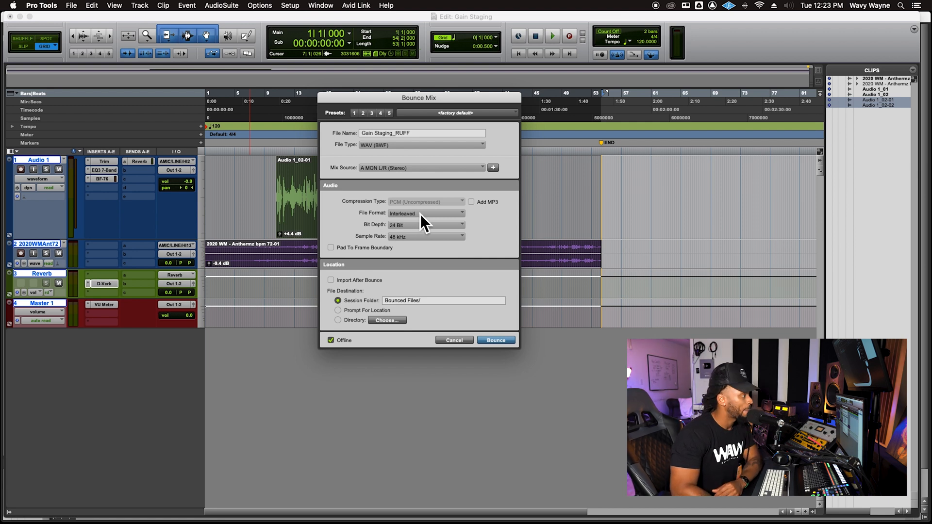
pyautogui.click(425, 213)
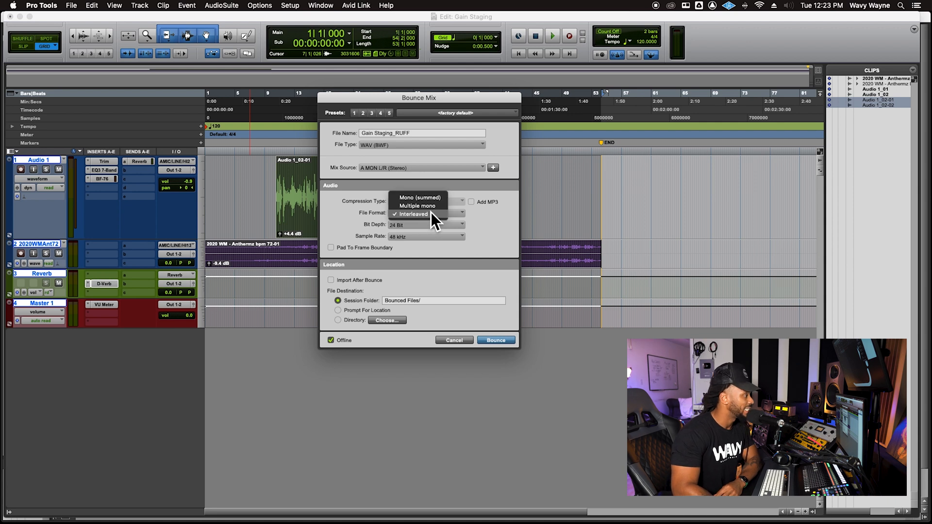
pyautogui.click(418, 206)
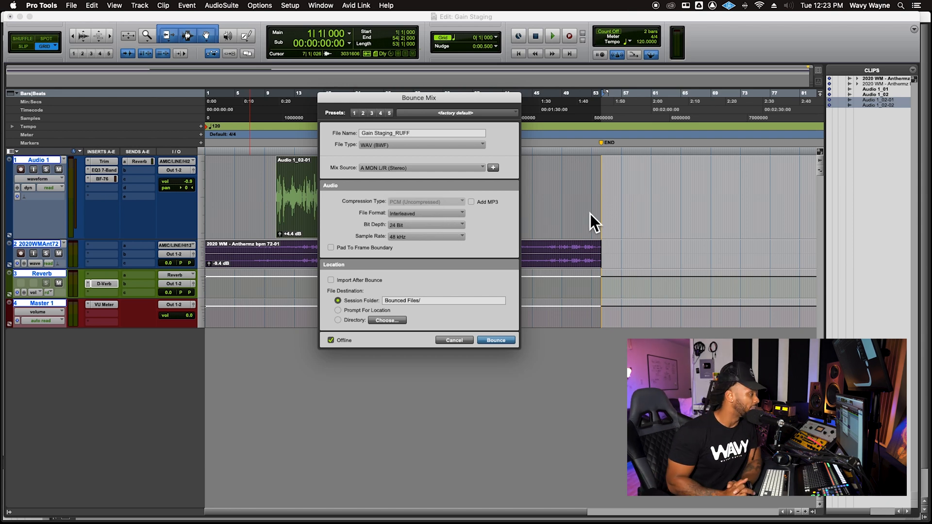
pyautogui.moveTo(559, 235)
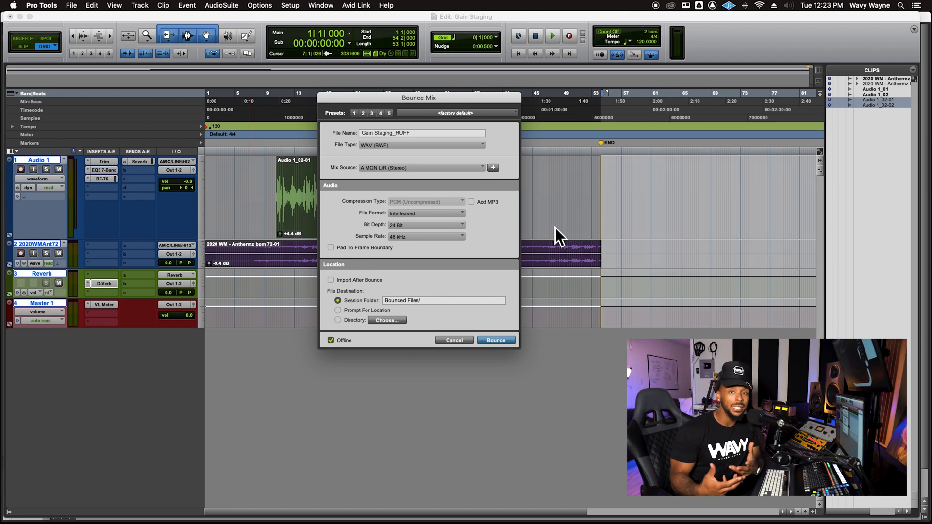
pyautogui.moveTo(428, 303)
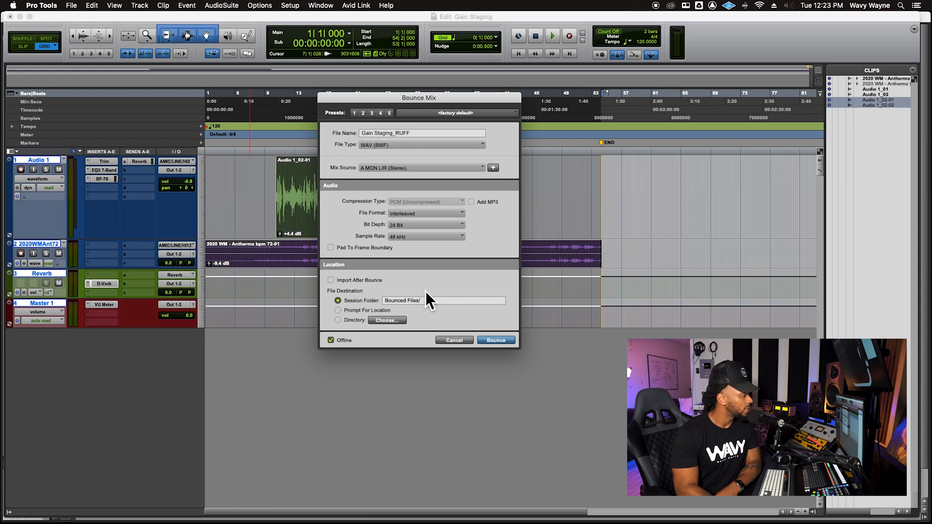
pyautogui.moveTo(430, 251)
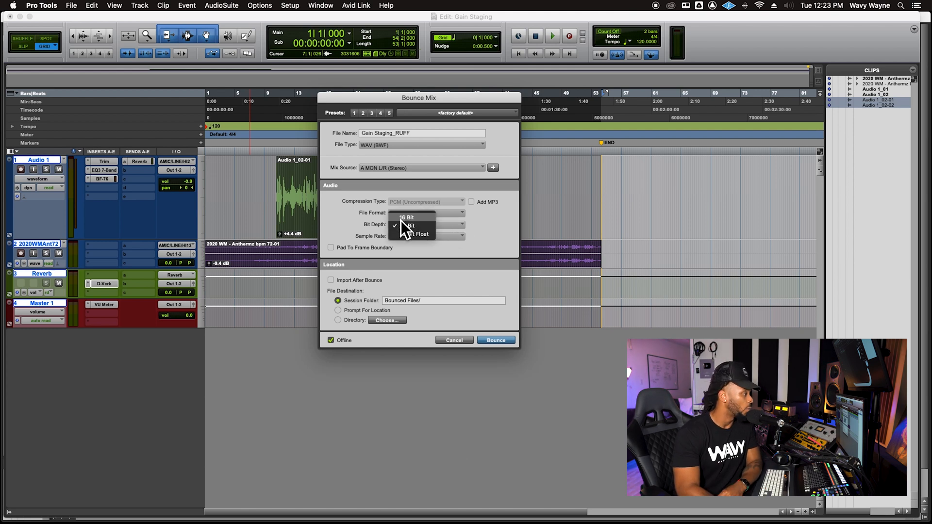
pyautogui.click(407, 216)
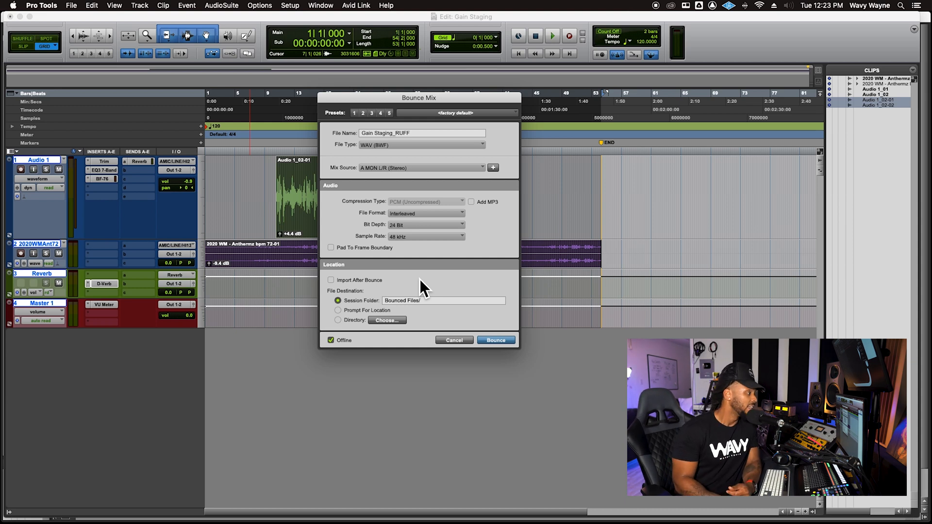
pyautogui.moveTo(476, 125)
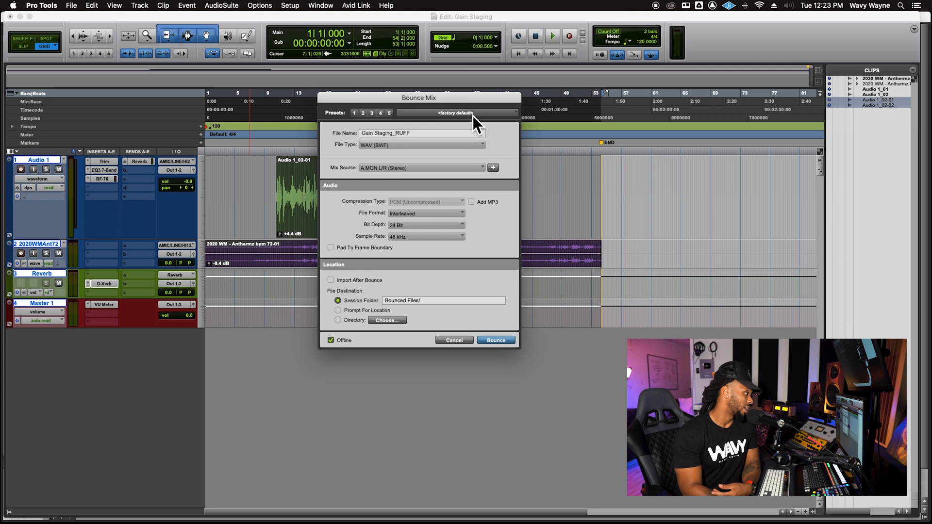
pyautogui.moveTo(339, 311)
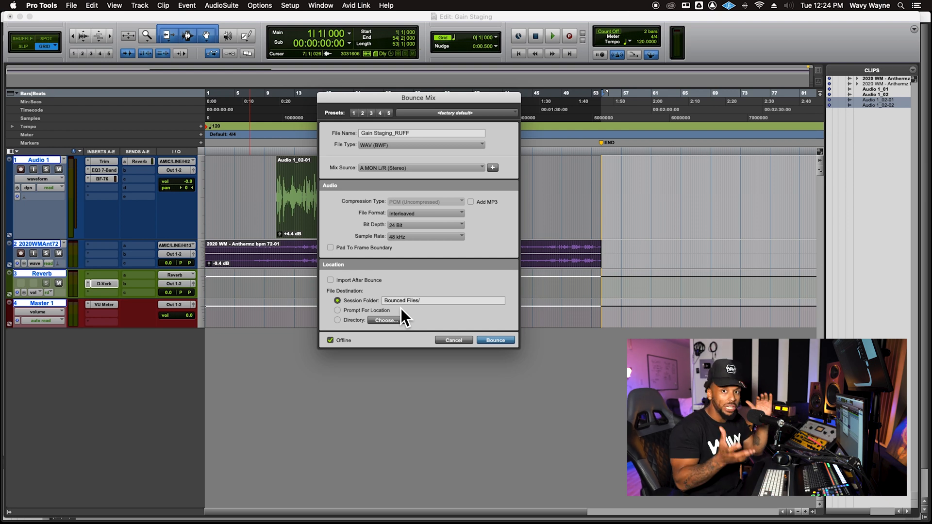
pyautogui.moveTo(422, 315)
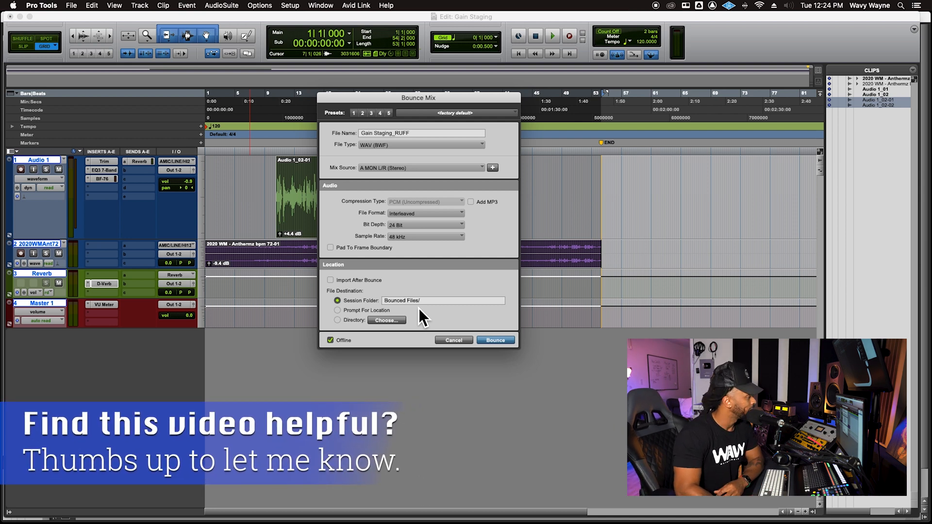
pyautogui.moveTo(351, 319)
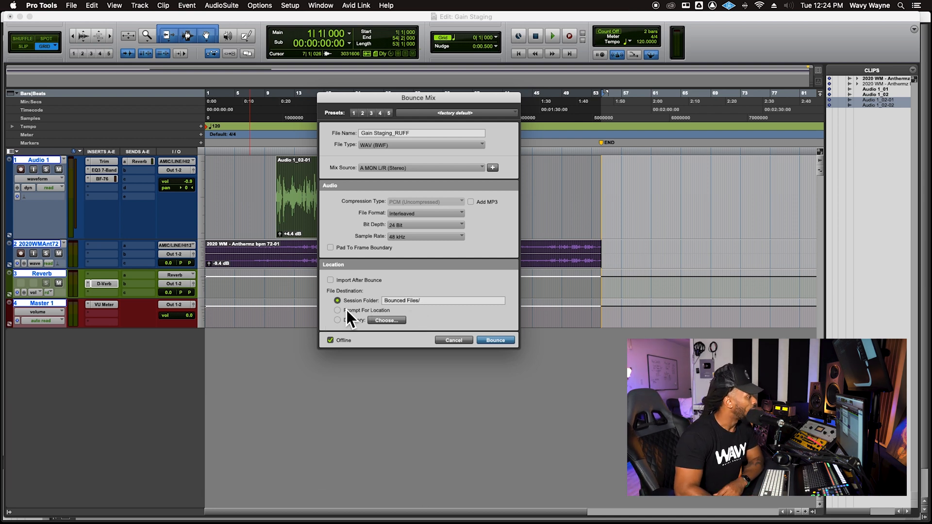
pyautogui.moveTo(350, 347)
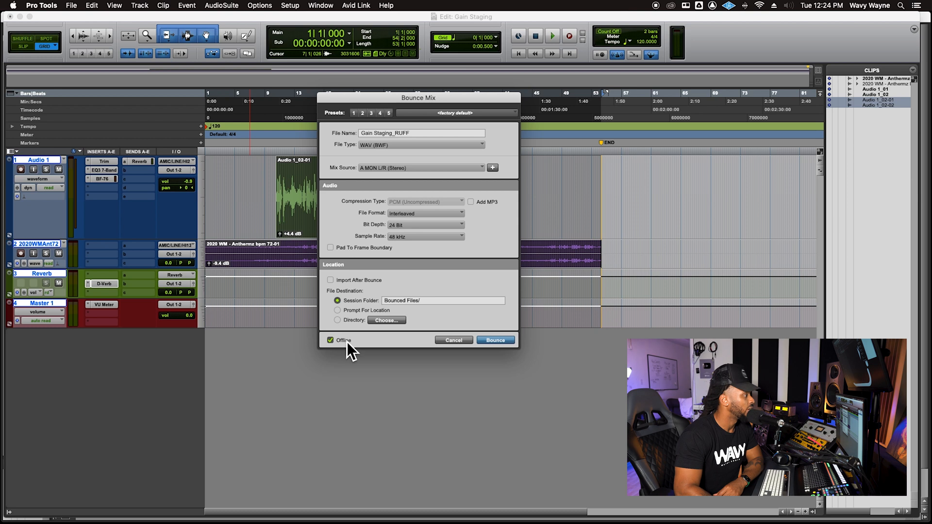
pyautogui.moveTo(359, 331)
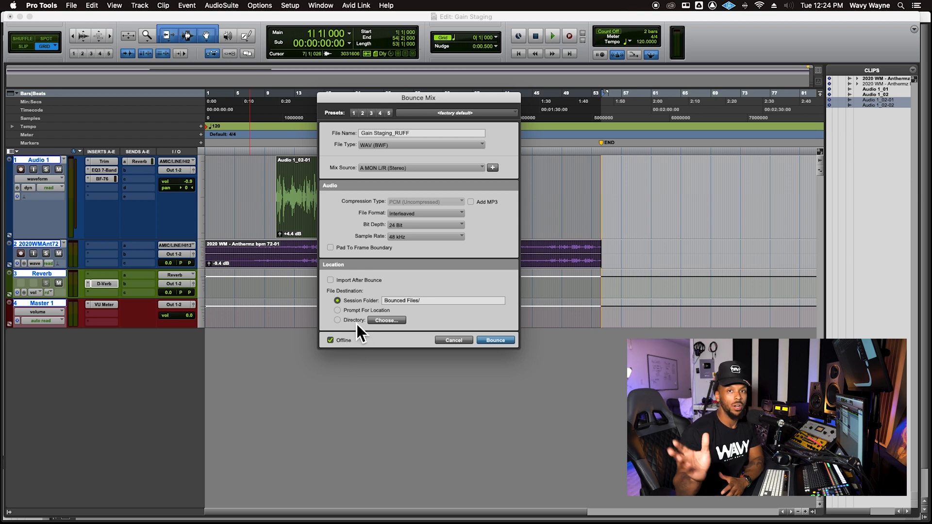
pyautogui.moveTo(355, 332)
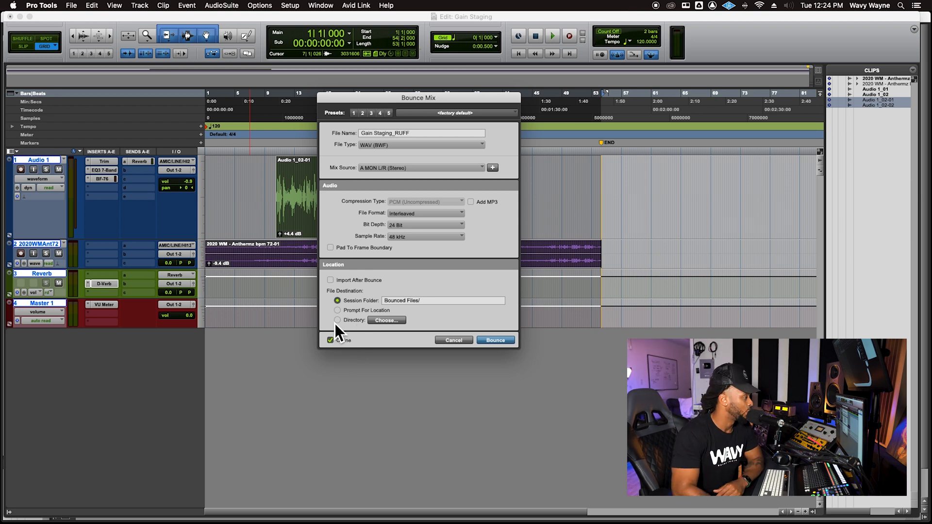
pyautogui.click(338, 309)
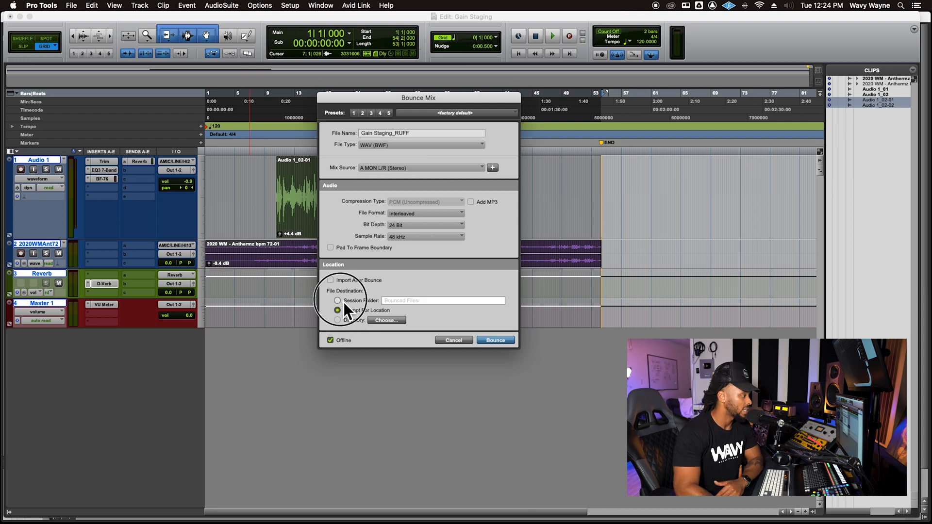
pyautogui.click(338, 320)
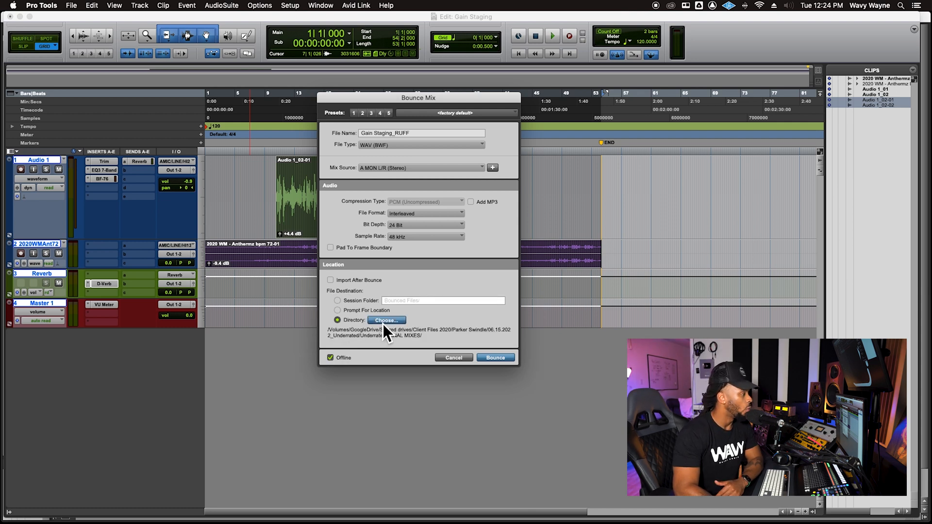
pyautogui.moveTo(712, 500)
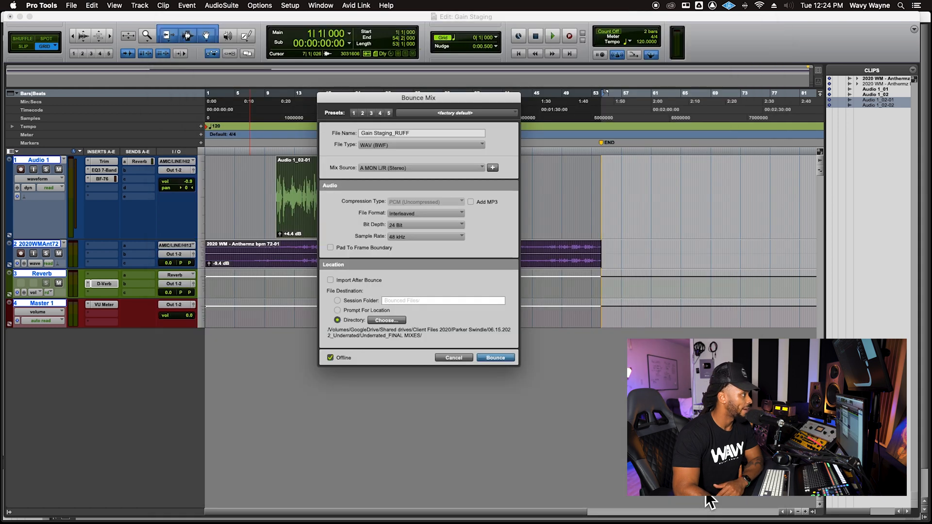
pyautogui.click(337, 300)
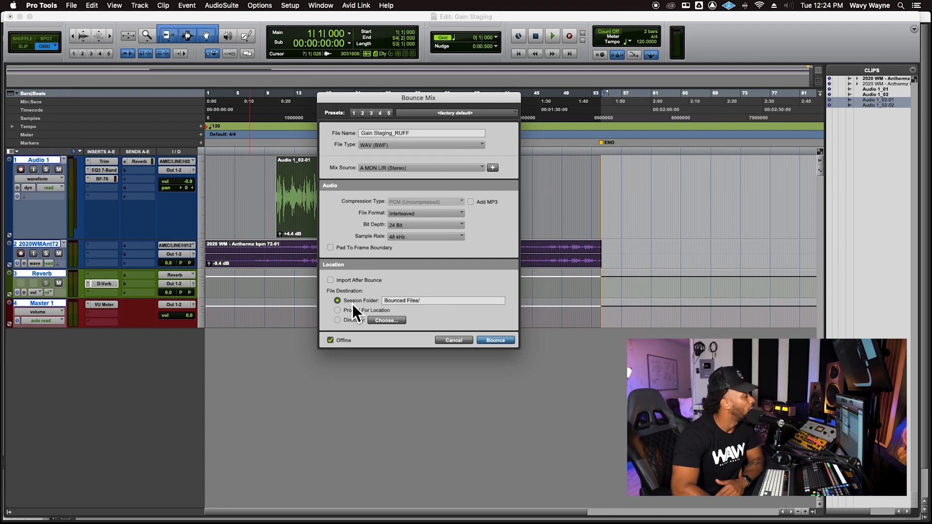
pyautogui.moveTo(342, 353)
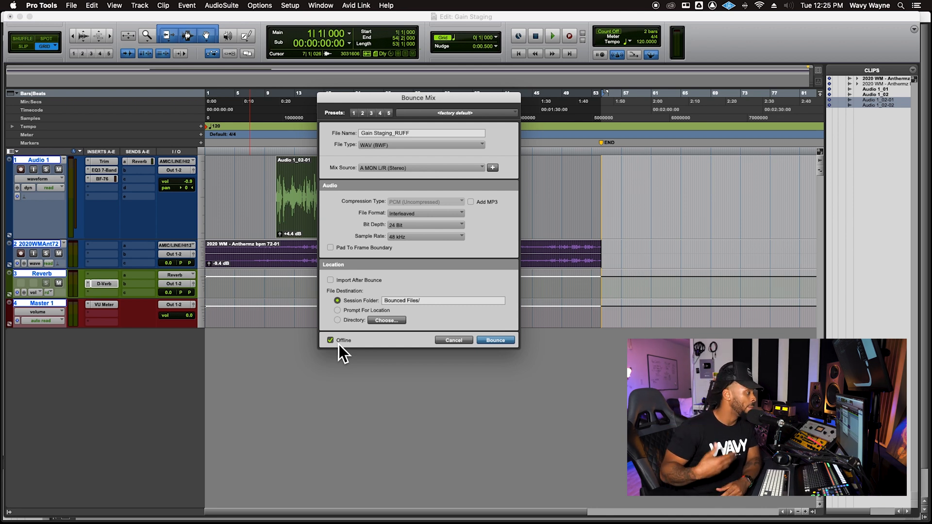
pyautogui.moveTo(280, 241)
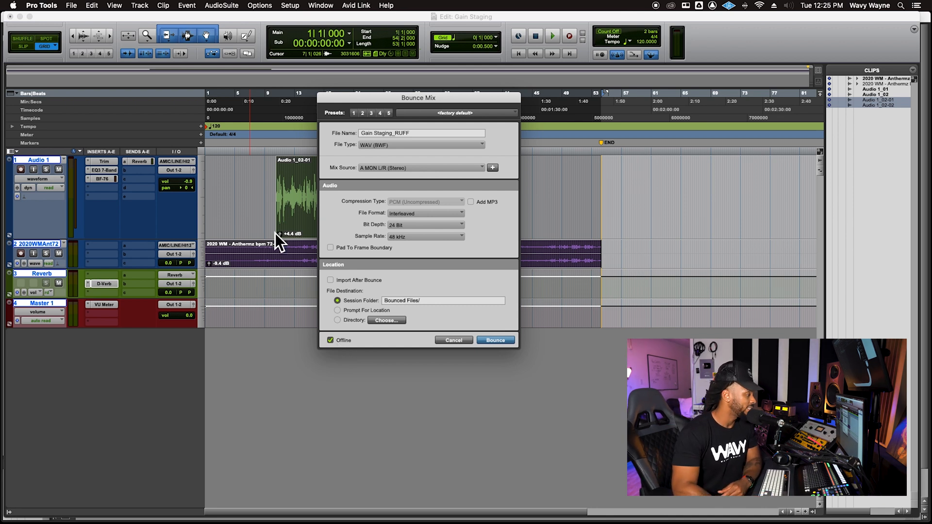
# Step: Toggle Offline rendering back on and start bouncing the mix to file
pyautogui.click(330, 340)
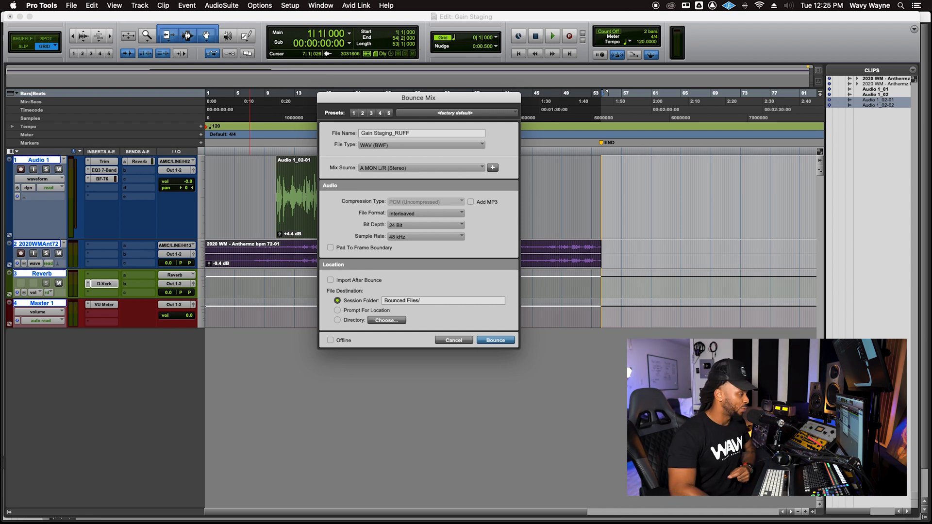
pyautogui.moveTo(380, 359)
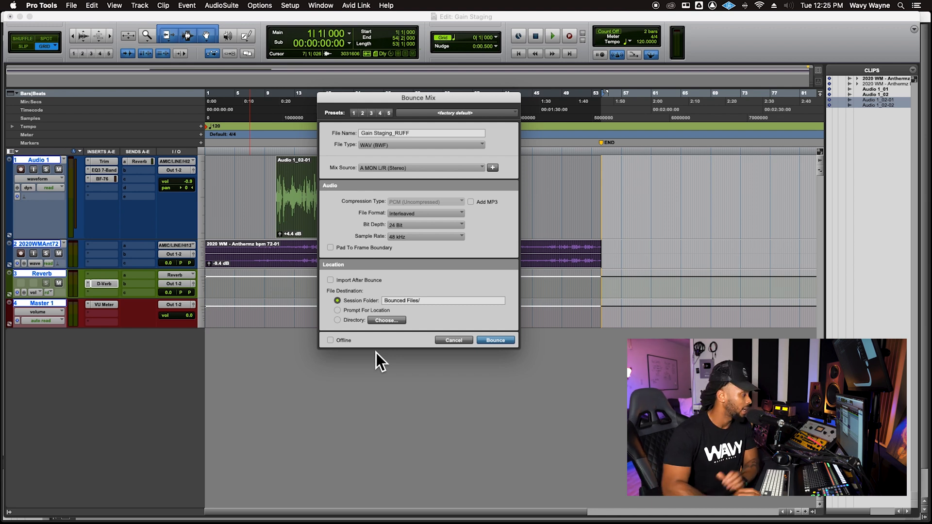
pyautogui.moveTo(452, 353)
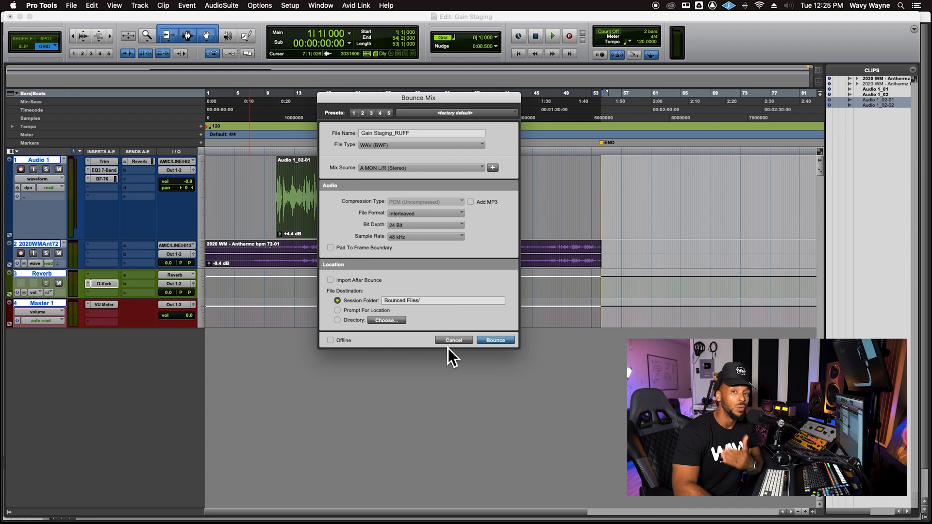
pyautogui.moveTo(308, 353)
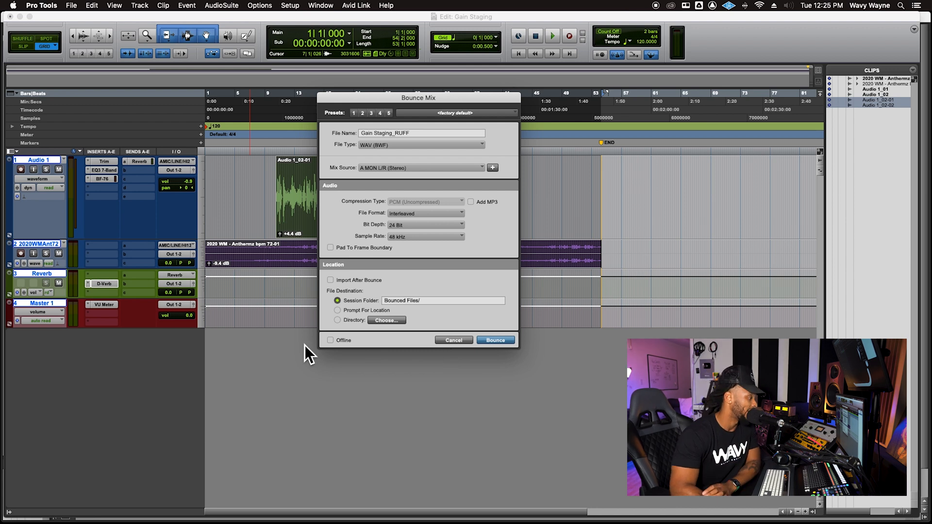
pyautogui.click(330, 340)
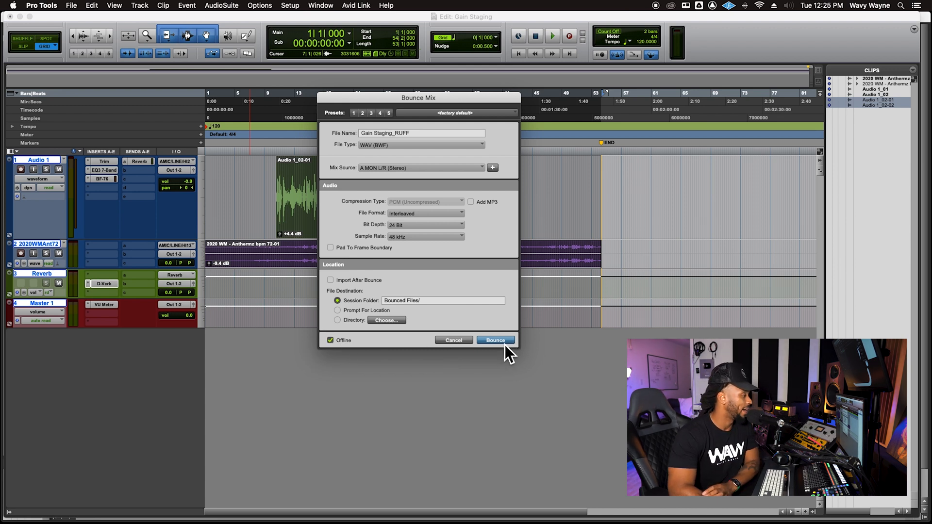
pyautogui.click(494, 340)
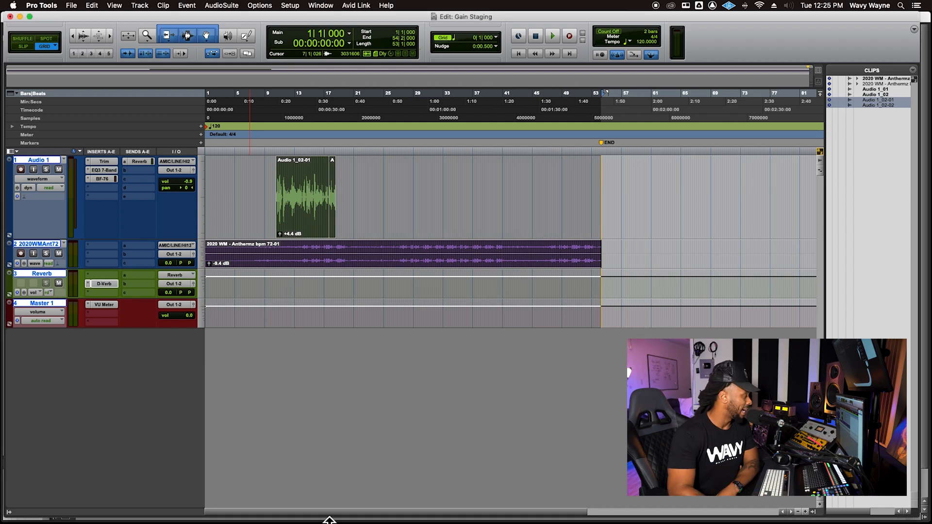
pyautogui.moveTo(31, 490)
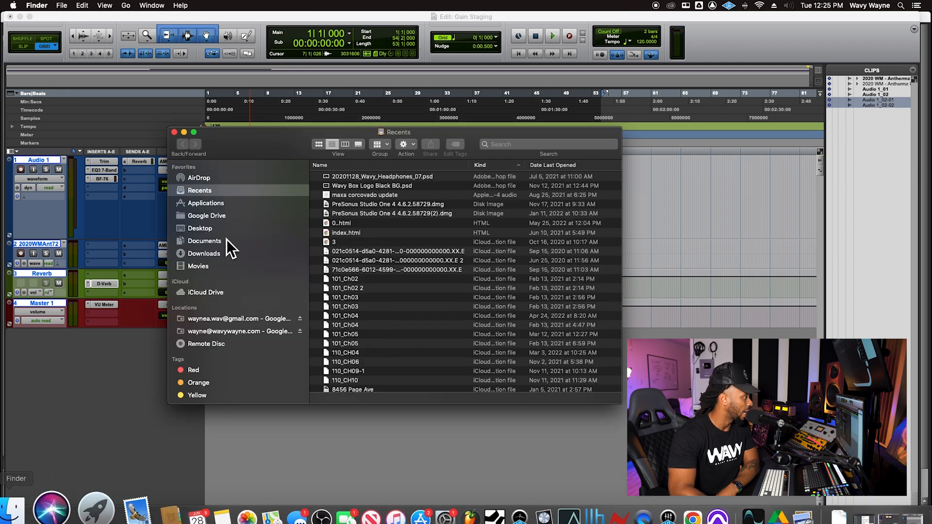
# Step: Sort Documents by Date Modified and open Gain Staging's Bounced Files folder
pyautogui.click(205, 241)
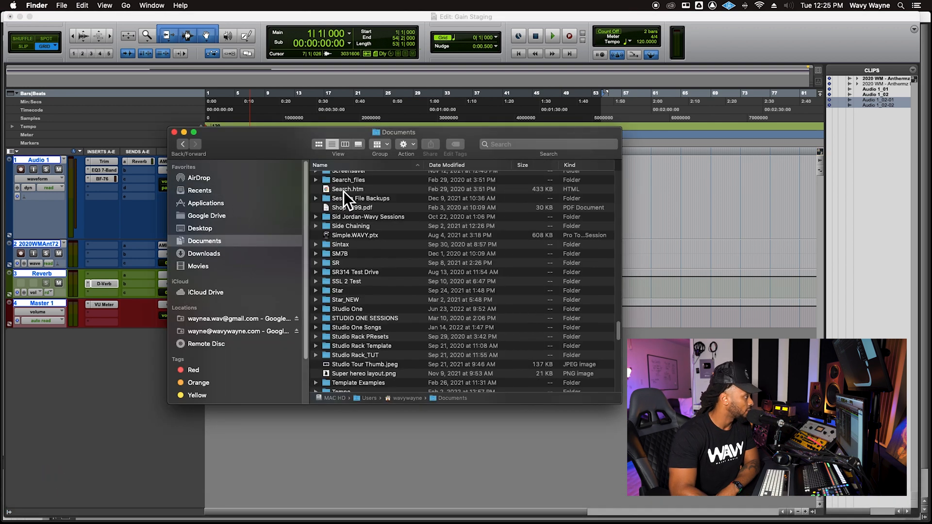
pyautogui.click(447, 165)
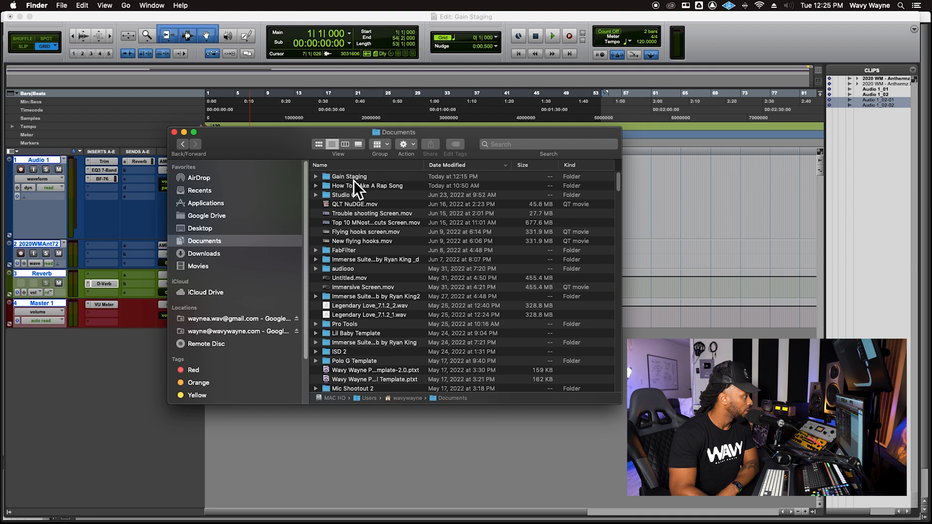
pyautogui.doubleClick(349, 175)
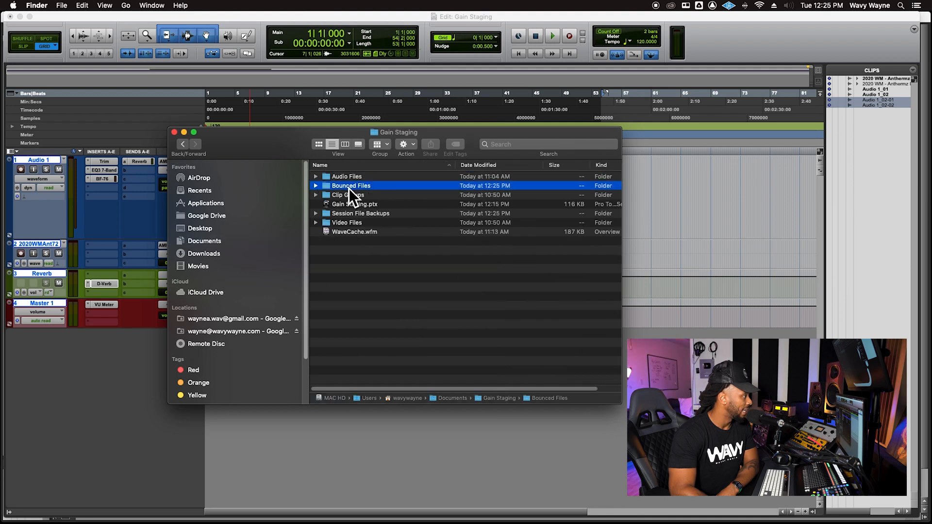
pyautogui.doubleClick(351, 186)
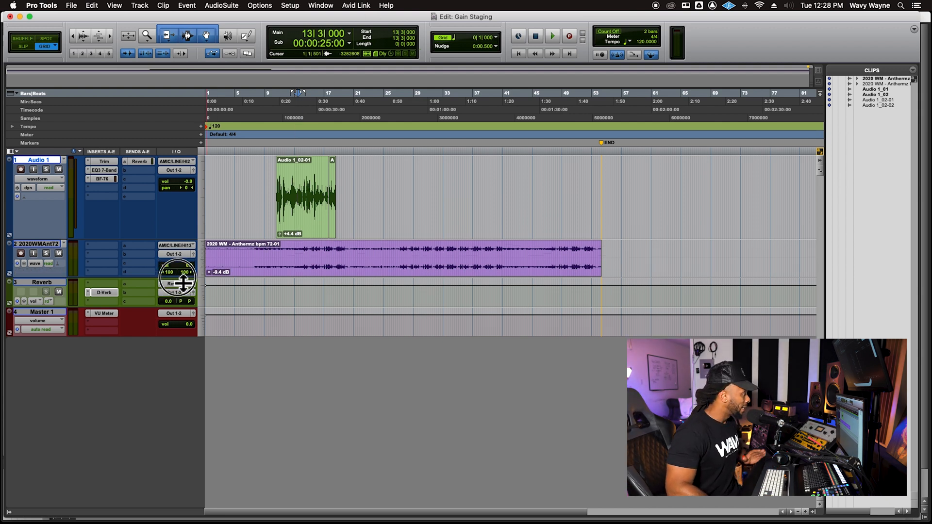
# Step: Create a stereo audio track named PRINT after Master 1, fed from Bus 11-12
pyautogui.click(40, 312)
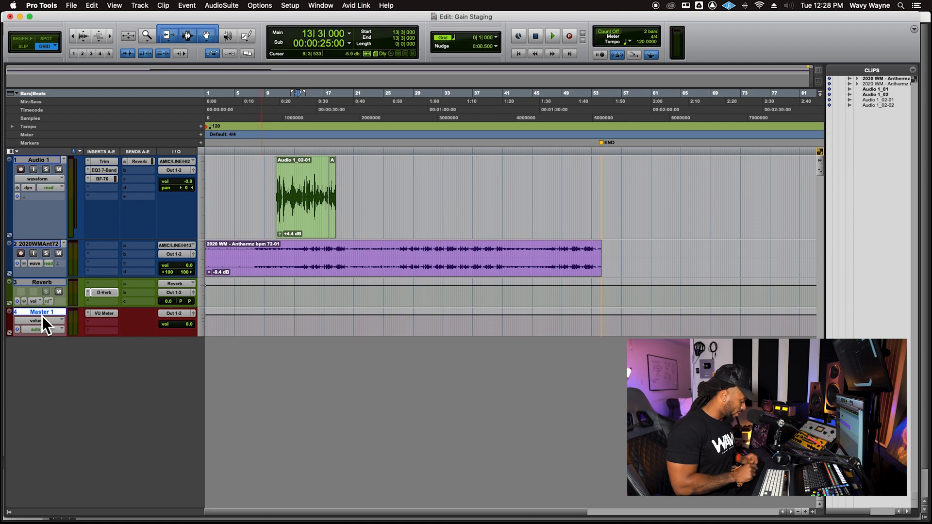
pyautogui.click(139, 6)
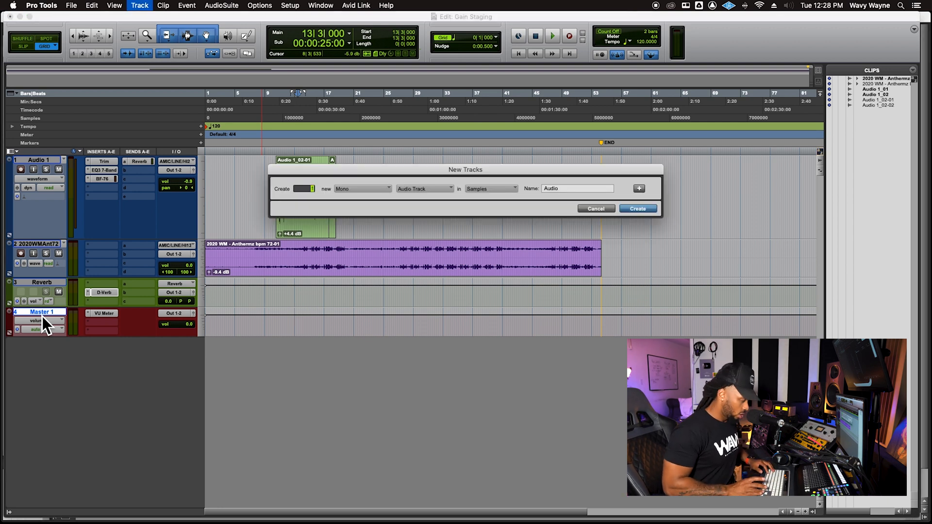
pyautogui.click(363, 188)
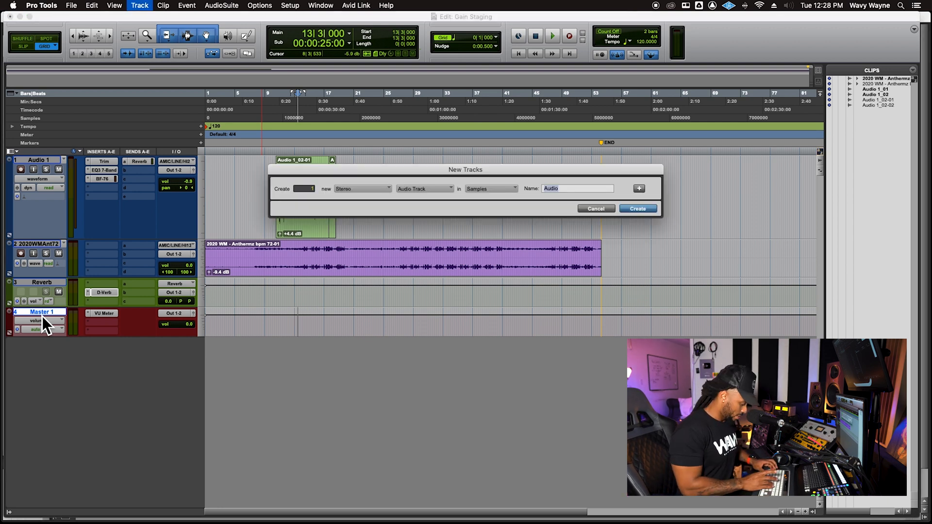
pyautogui.write('PRINT')
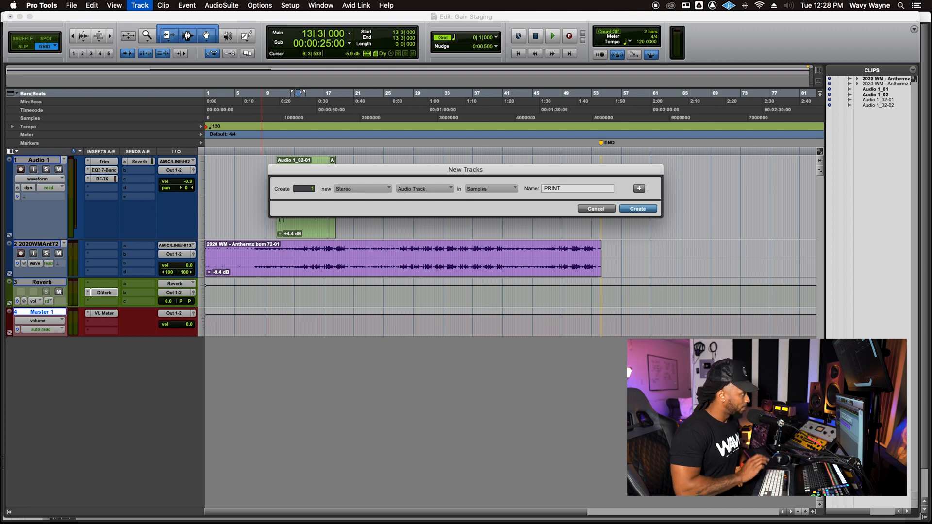
pyautogui.click(637, 207)
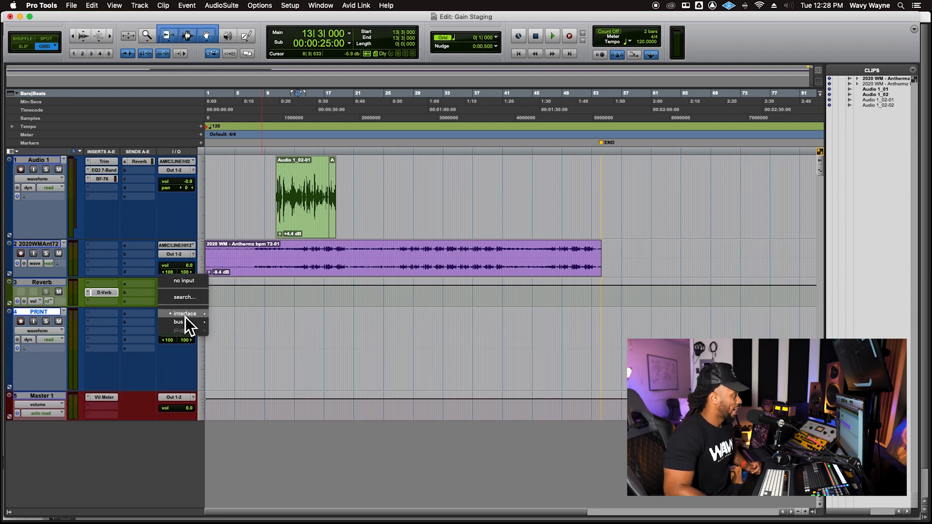
pyautogui.click(179, 321)
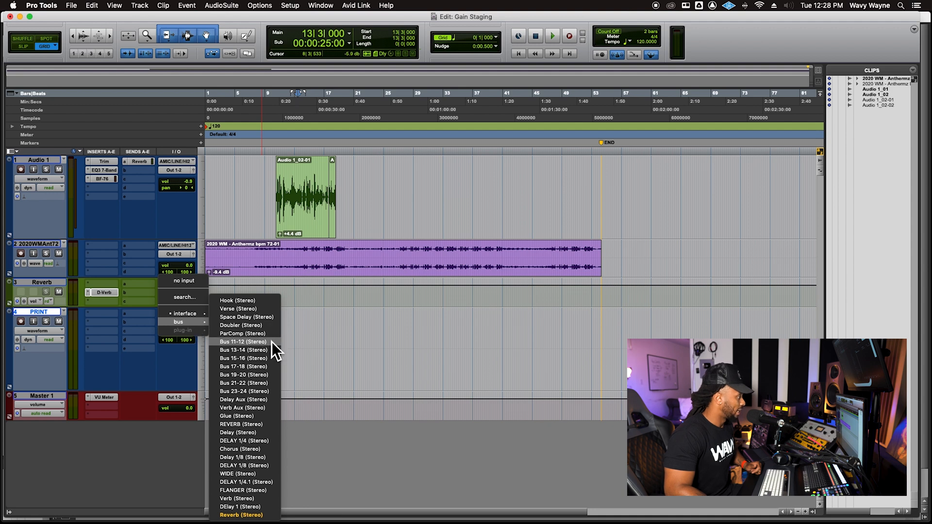
pyautogui.click(243, 341)
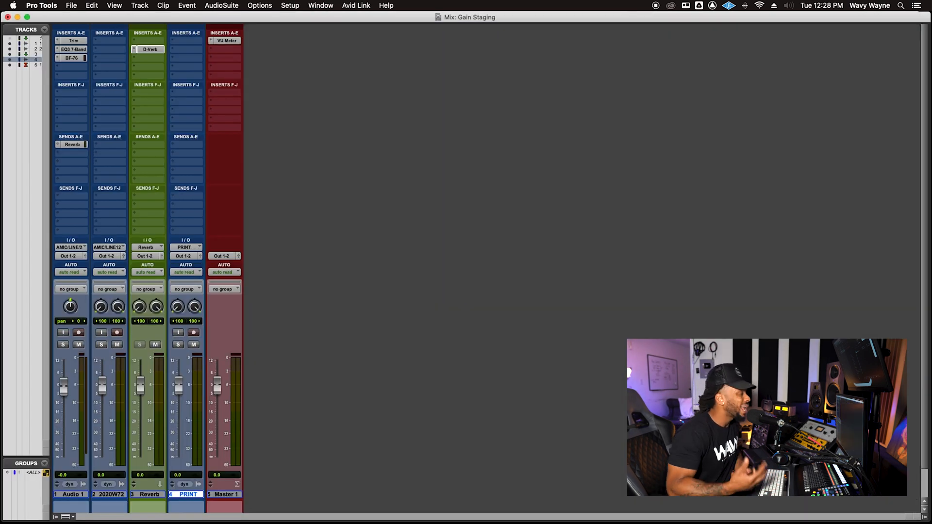
pyautogui.moveTo(84, 505)
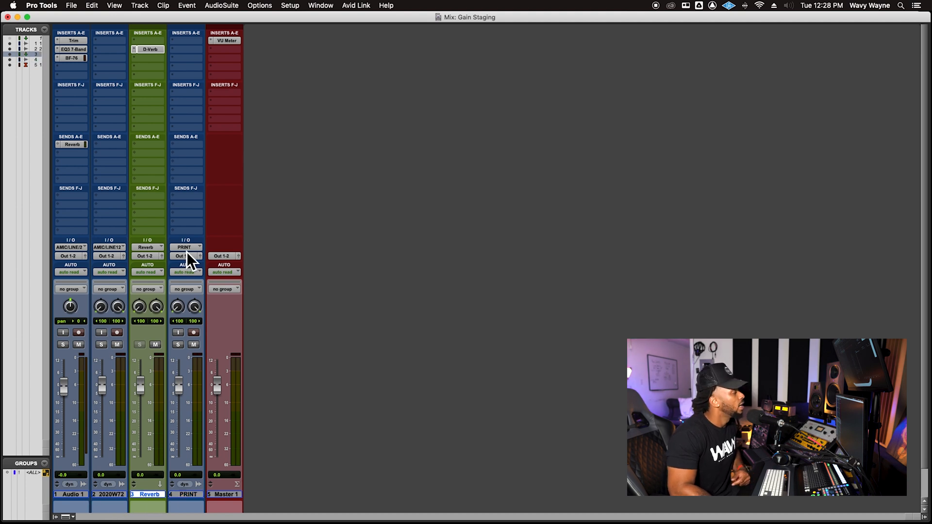
pyautogui.moveTo(196, 256)
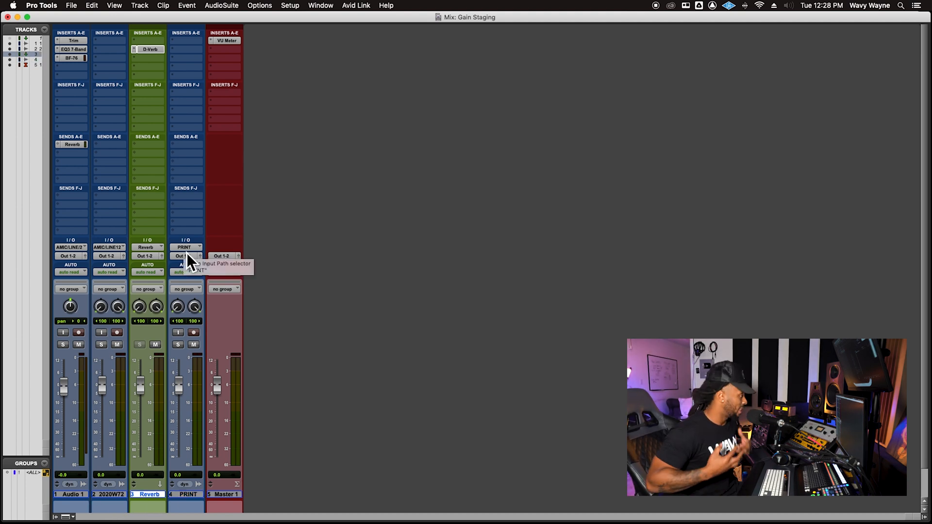
pyautogui.moveTo(200, 93)
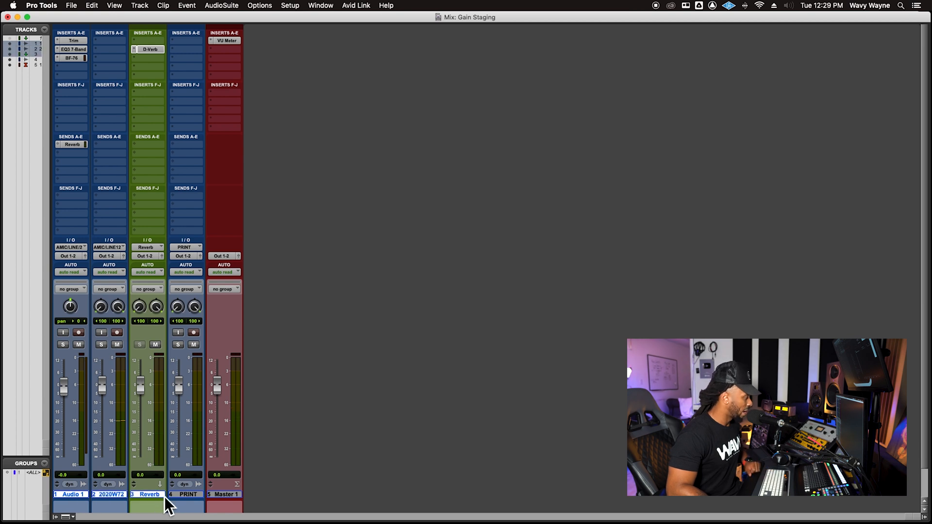
# Step: Route Audio 1, the beat track and Reverb outputs to the PRINT (Stereo) bus
pyautogui.click(188, 494)
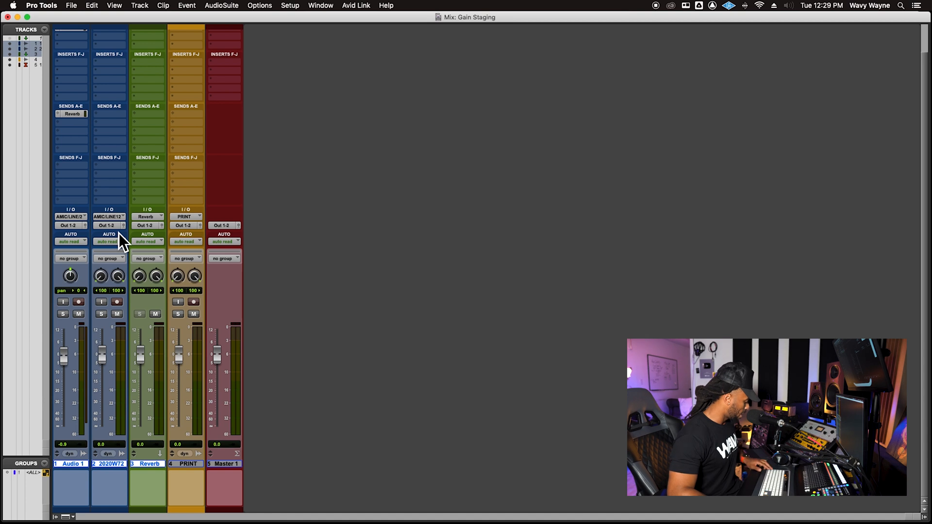
pyautogui.moveTo(154, 226)
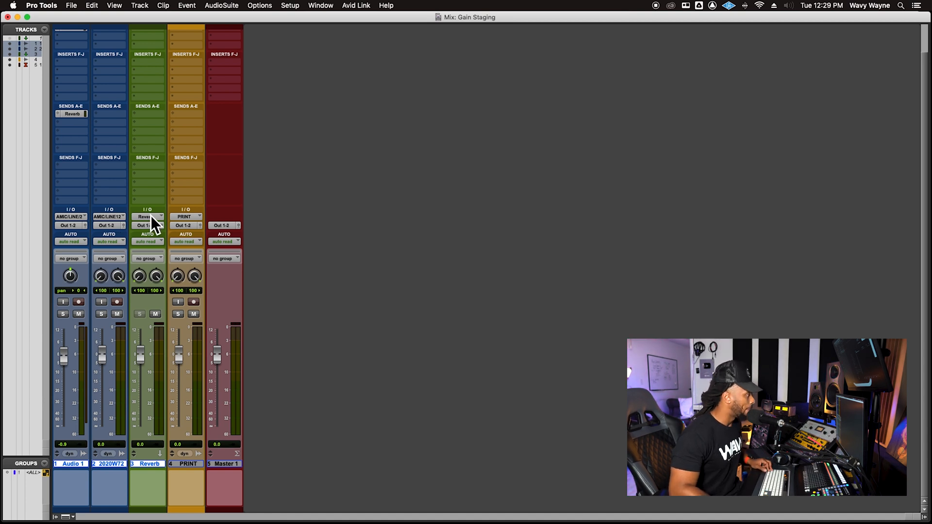
pyautogui.click(148, 217)
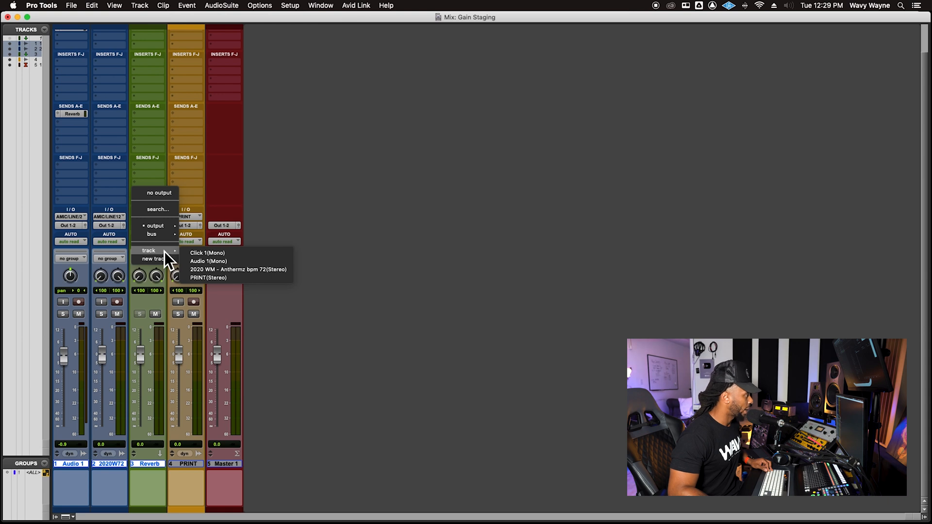
pyautogui.click(151, 234)
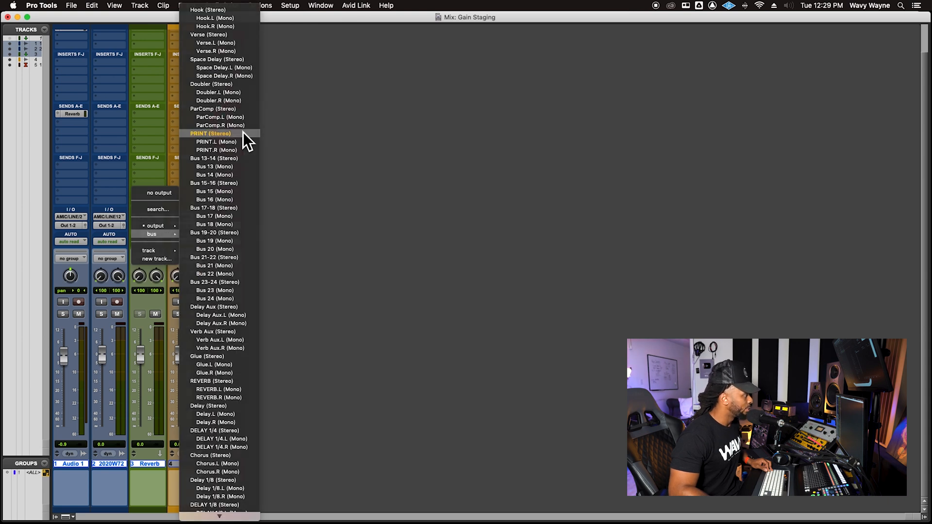
pyautogui.click(211, 133)
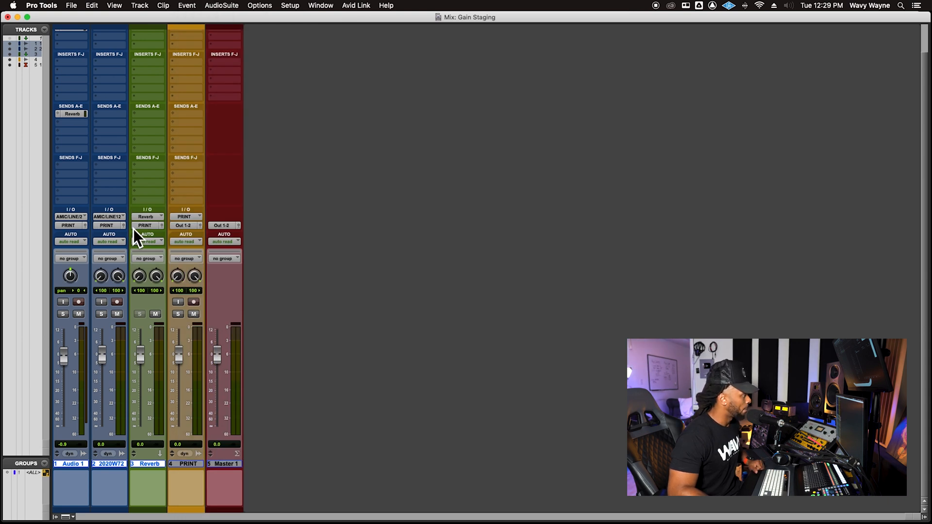
pyautogui.moveTo(70, 482)
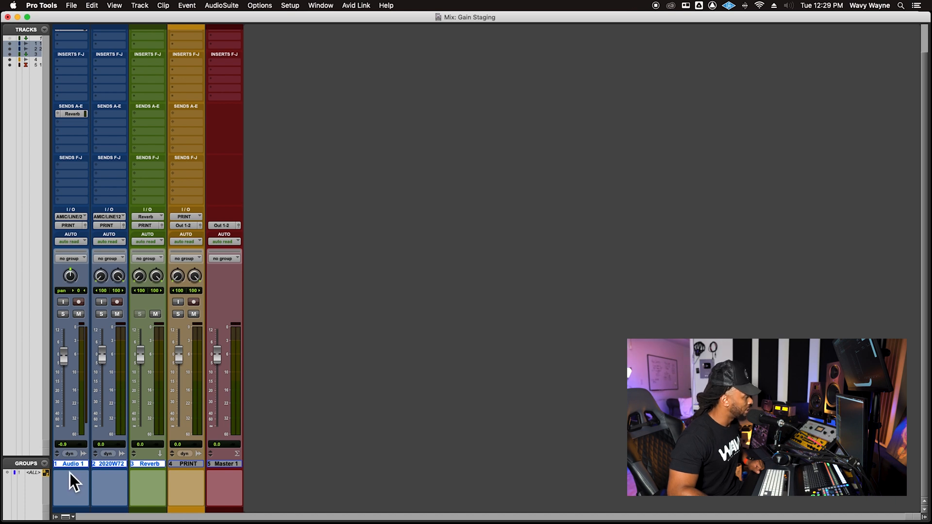
pyautogui.moveTo(147, 243)
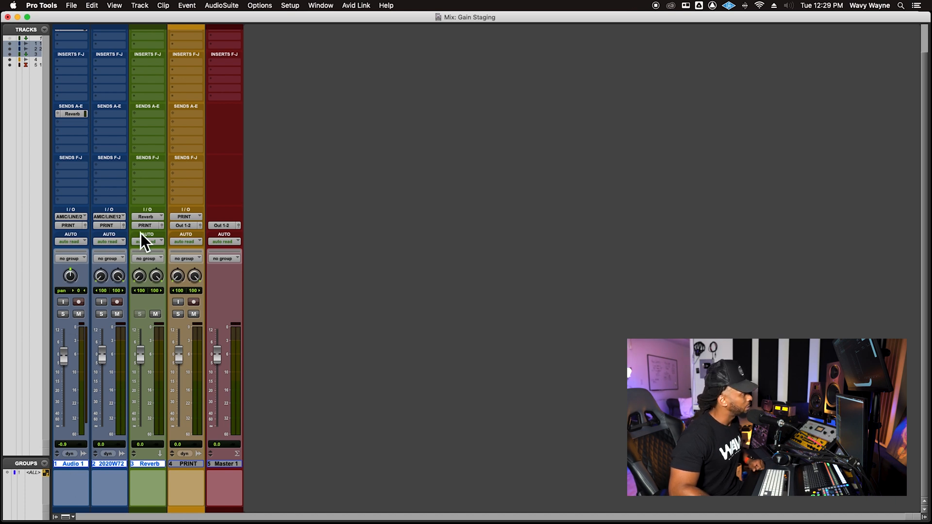
pyautogui.moveTo(196, 47)
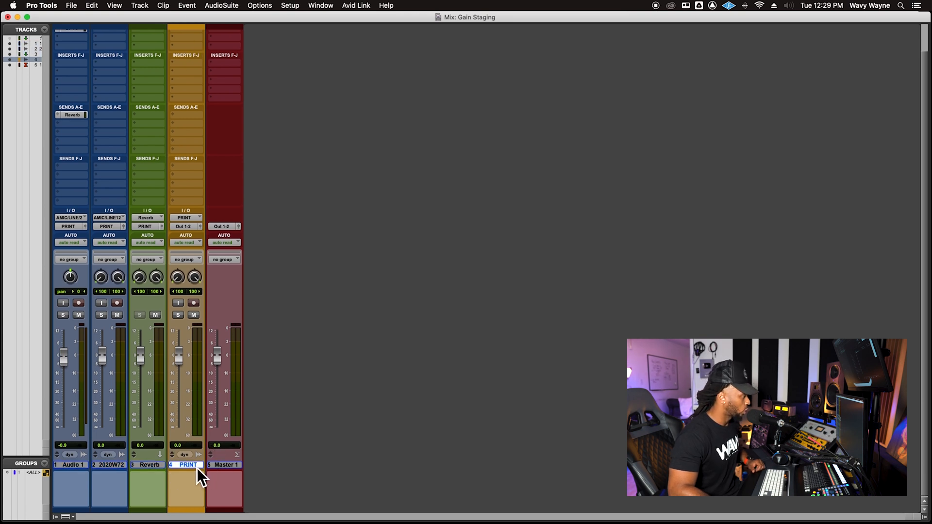
pyautogui.moveTo(388, 250)
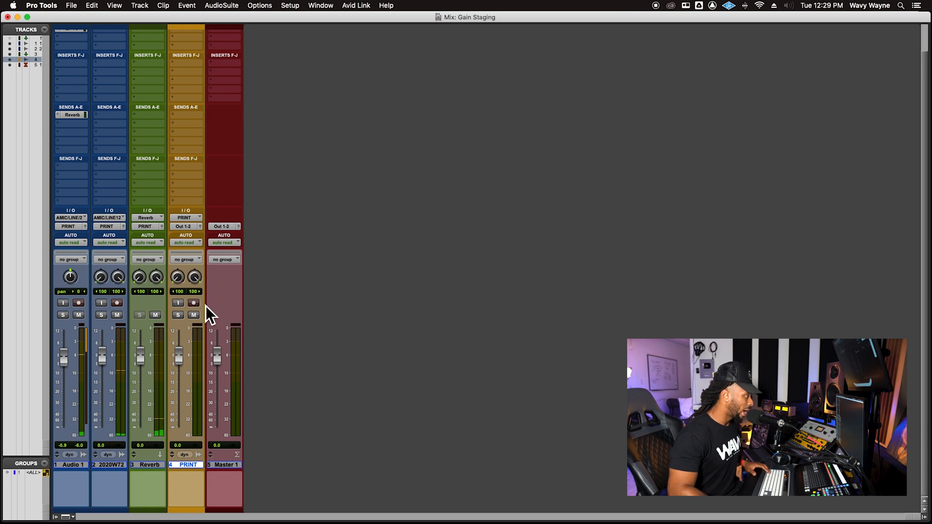
pyautogui.click(321, 6)
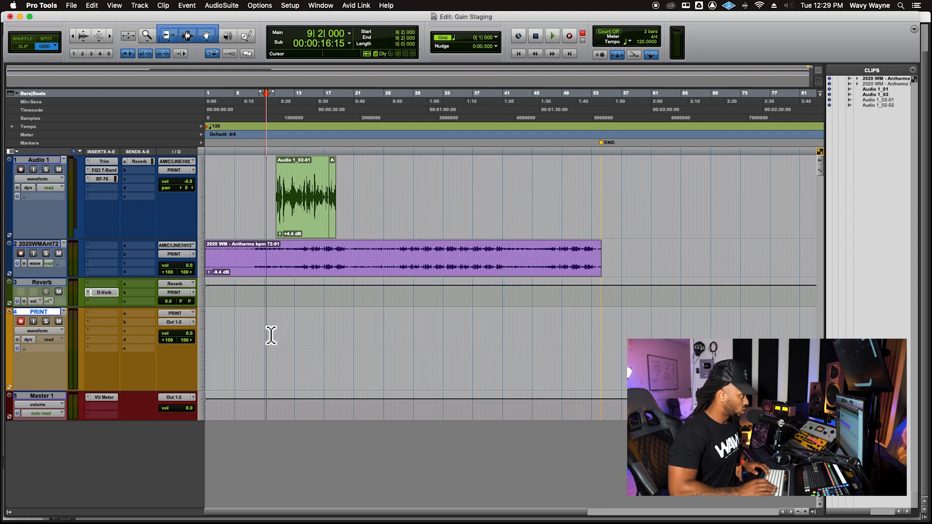
# Step: Record the mix onto the PRINT track, capturing the clip PRINT_03
pyautogui.click(568, 35)
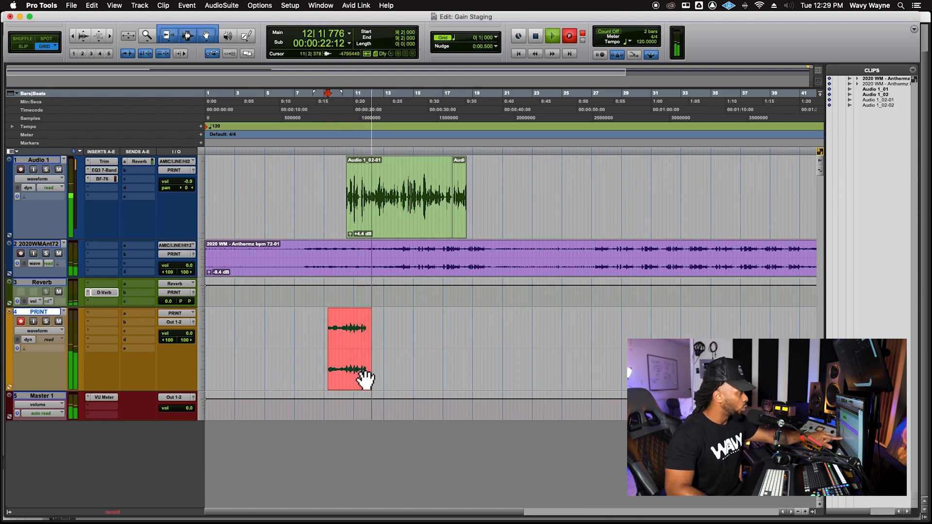
pyautogui.click(534, 36)
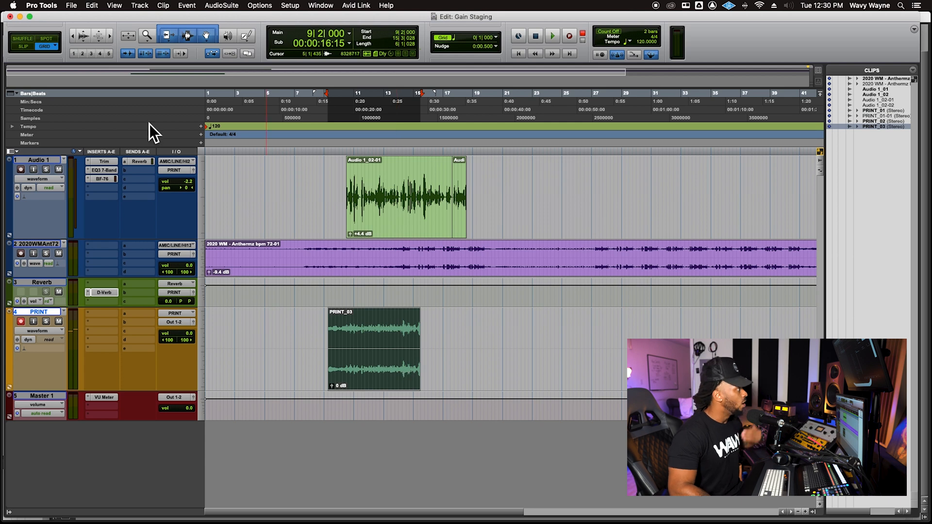
pyautogui.click(92, 6)
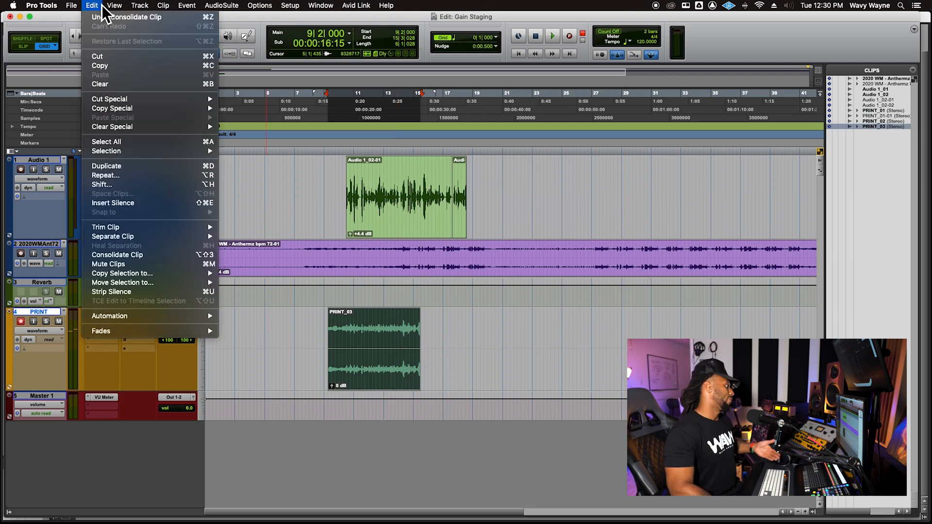
pyautogui.moveTo(321, 345)
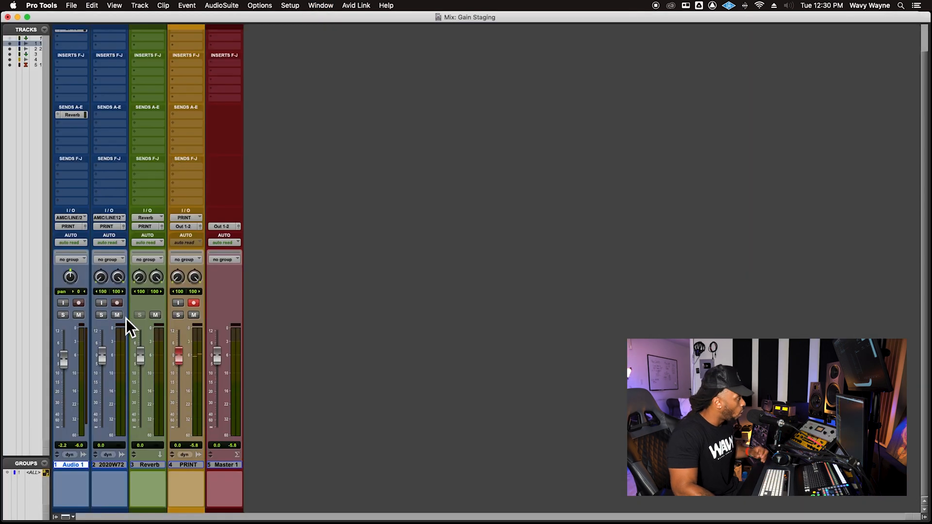
pyautogui.moveTo(141, 246)
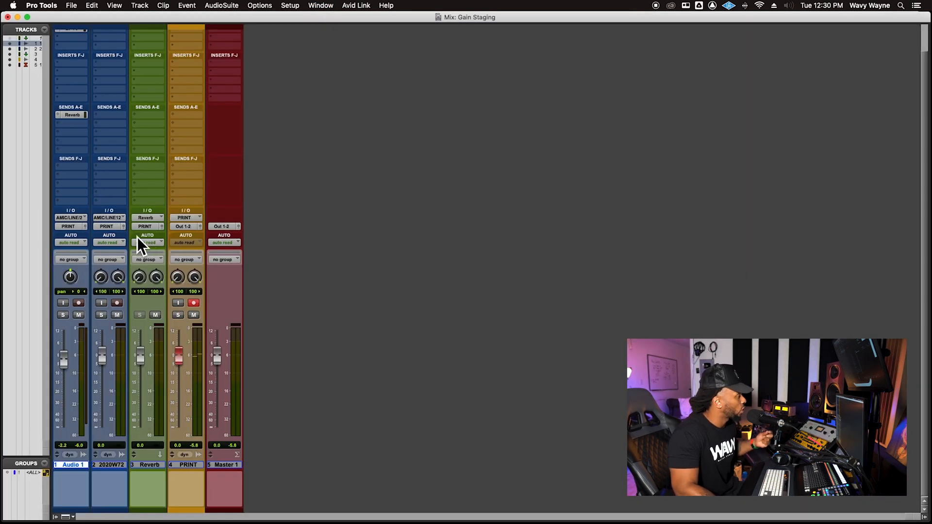
pyautogui.moveTo(200, 53)
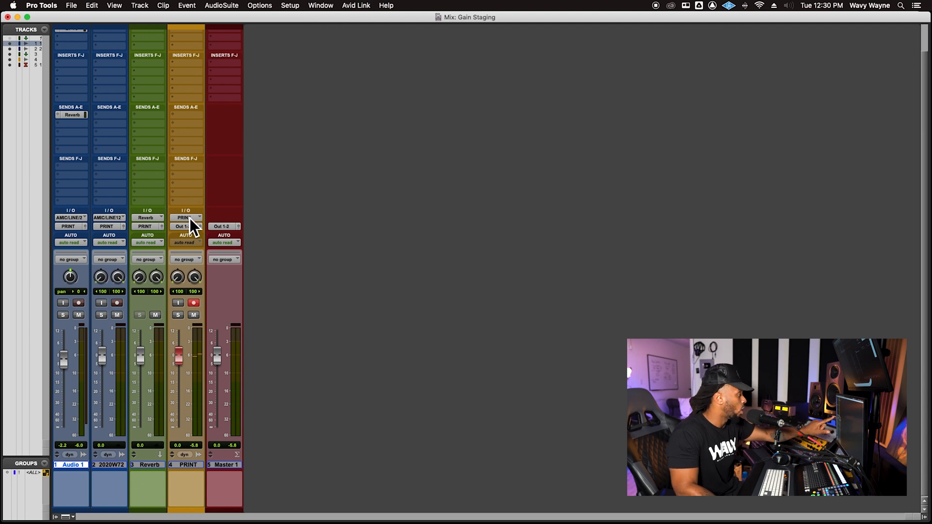
pyautogui.moveTo(193, 217)
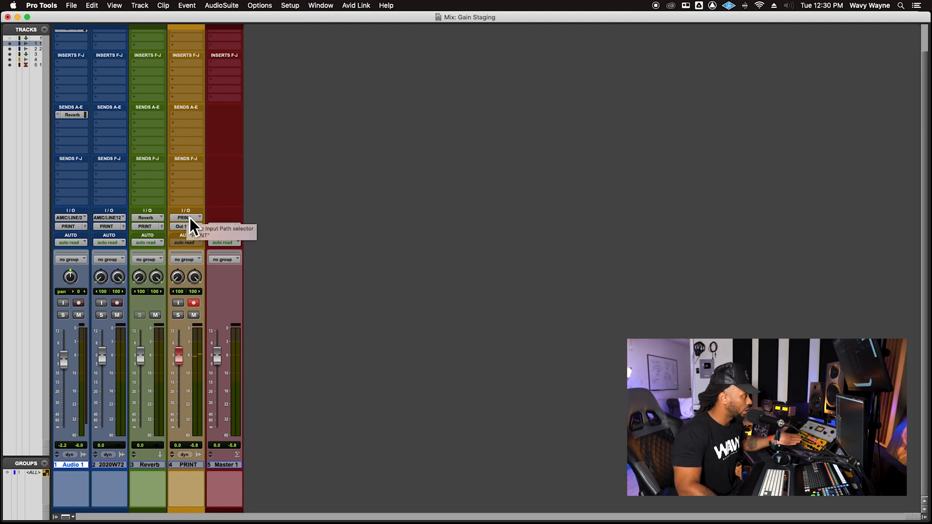
pyautogui.moveTo(199, 314)
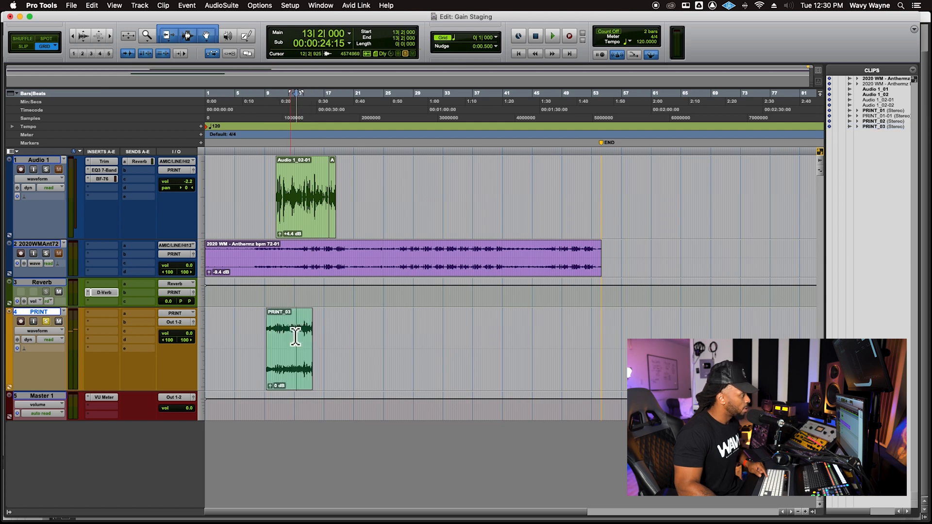
pyautogui.click(552, 36)
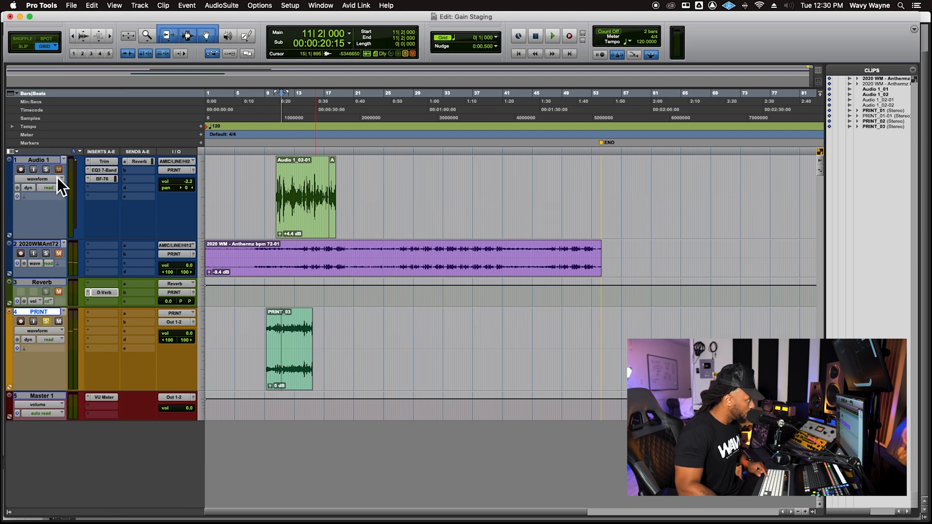
pyautogui.click(552, 36)
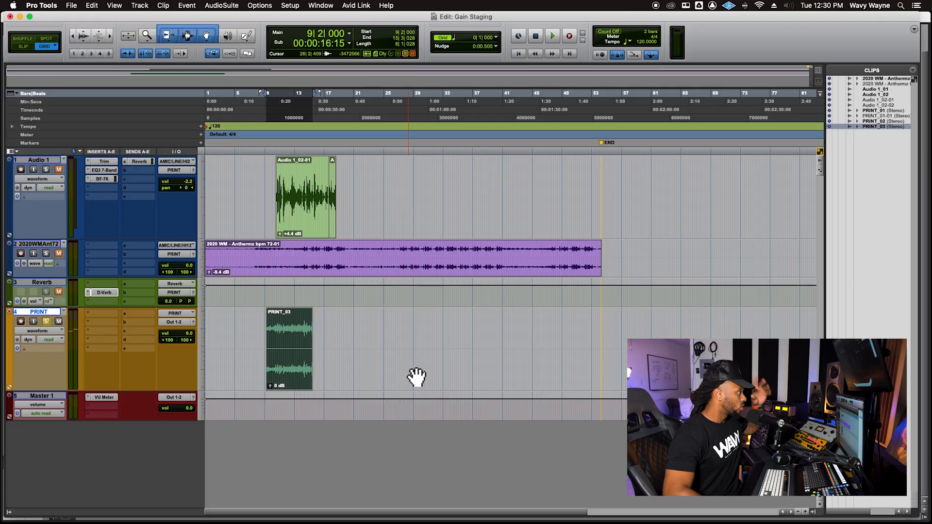
# Step: Rename the PRINT_03 clip and its disk file to GS_PROOF 2
pyautogui.doubleClick(289, 350)
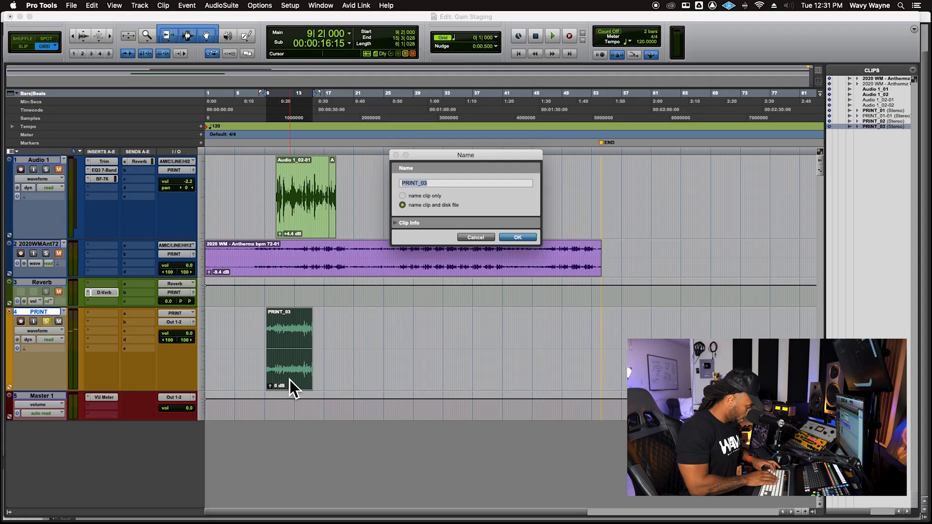
pyautogui.write('GS_')
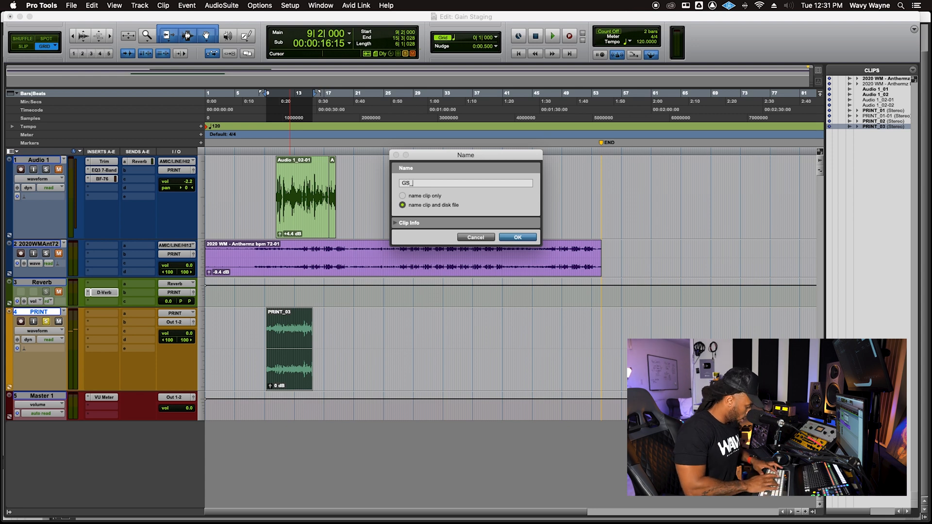
pyautogui.write('PROOF 2')
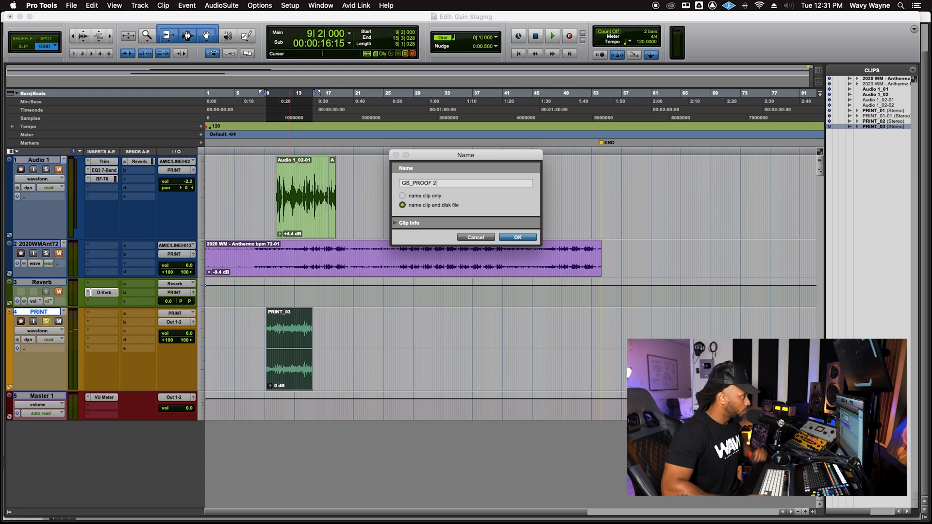
pyautogui.click(517, 237)
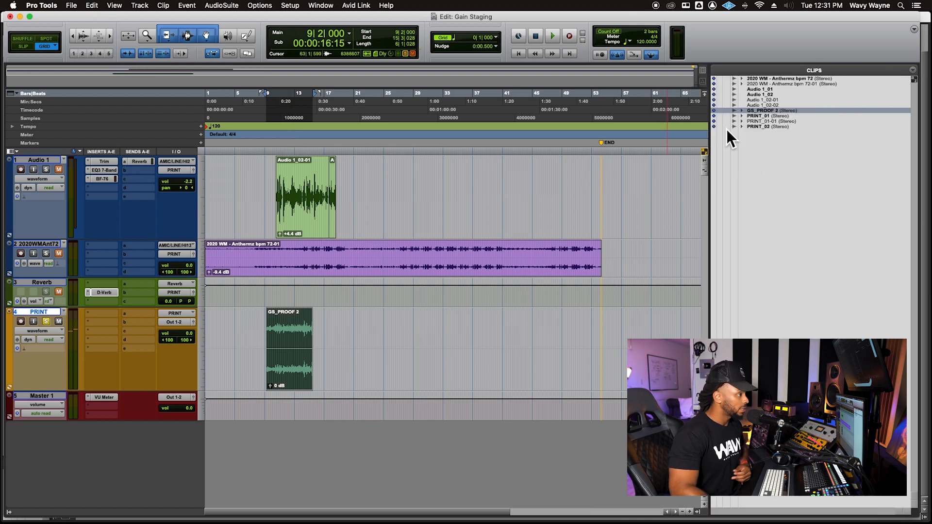
# Step: Export GS_PROOF 2 as a 24-bit 48 kHz WAV into the Bounced Files folder
pyautogui.rightClick(770, 111)
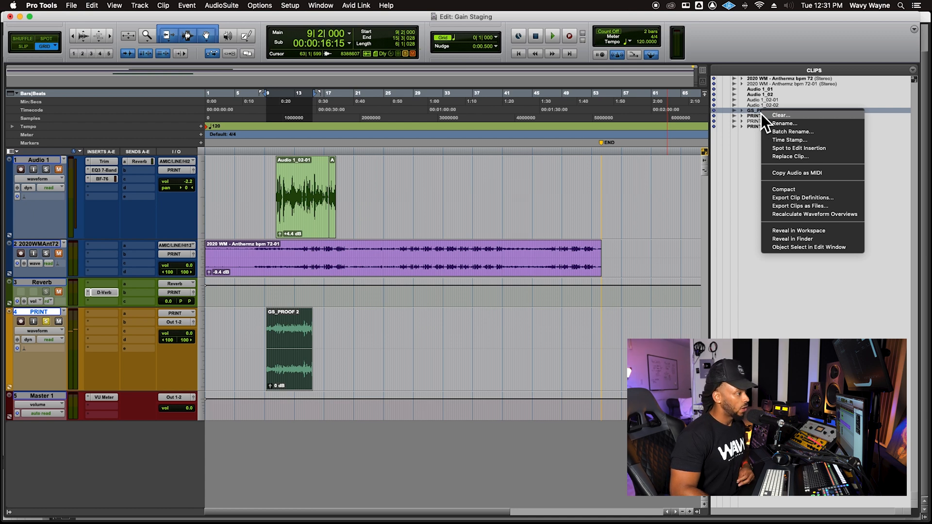
pyautogui.moveTo(796, 204)
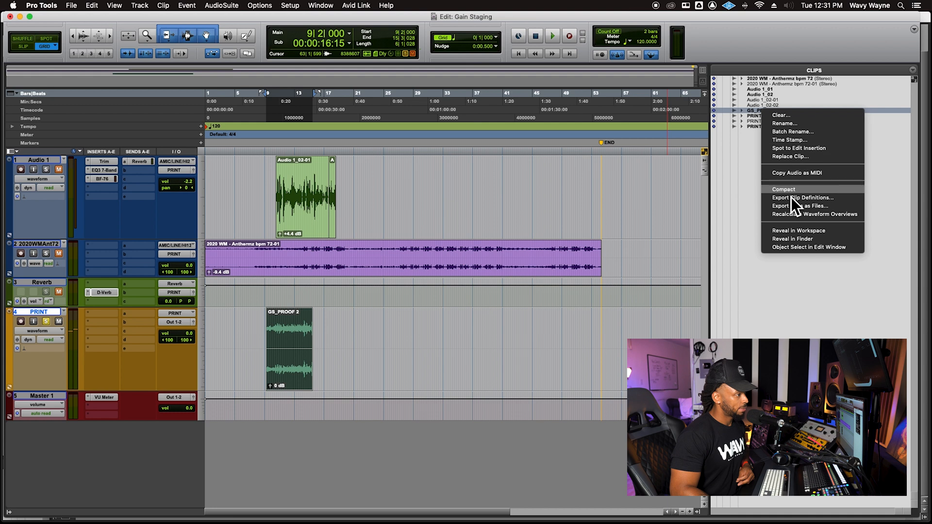
pyautogui.click(801, 206)
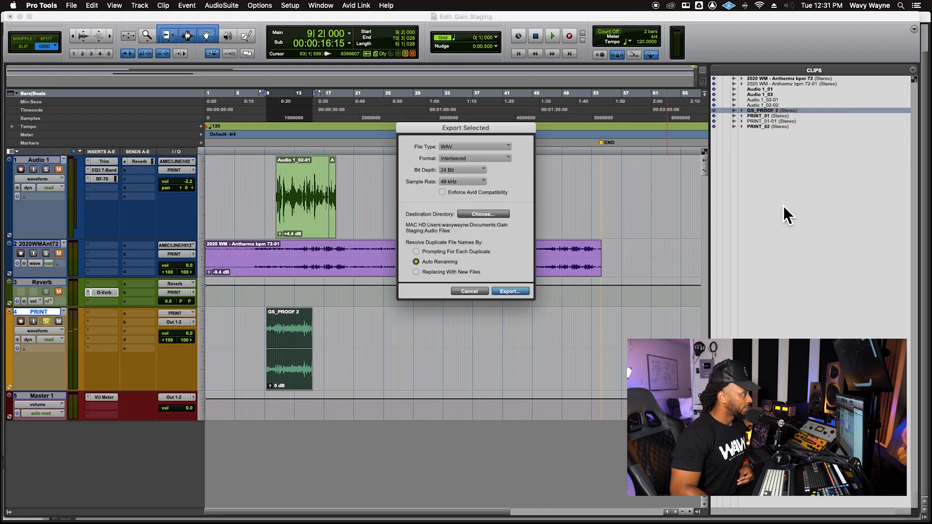
pyautogui.moveTo(467, 144)
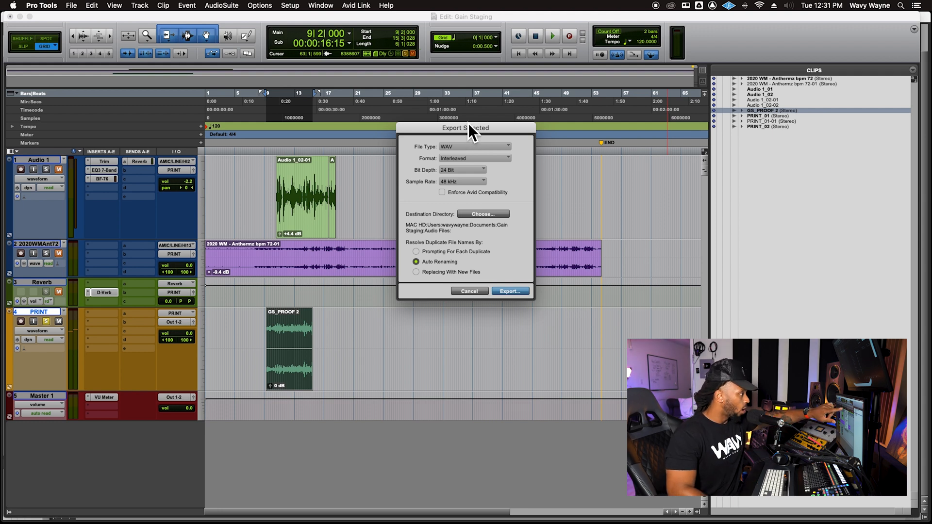
pyautogui.moveTo(472, 197)
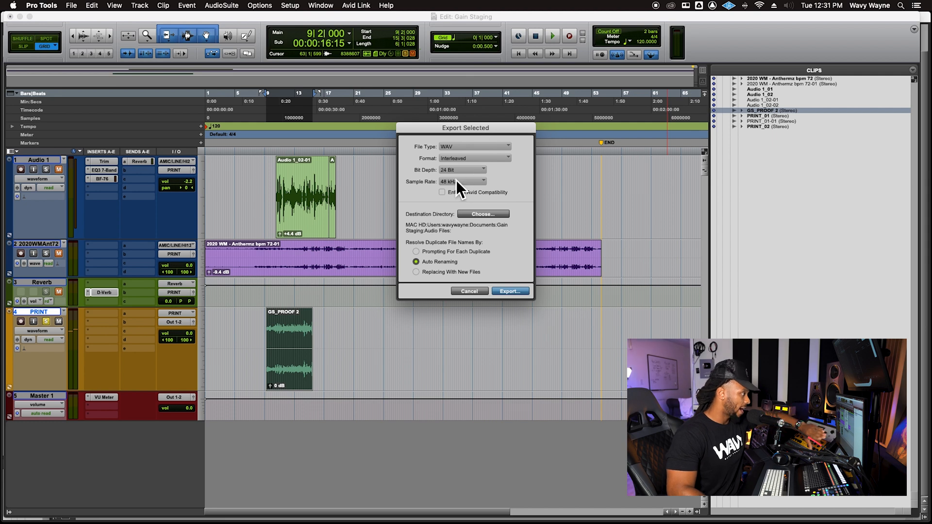
pyautogui.moveTo(472, 266)
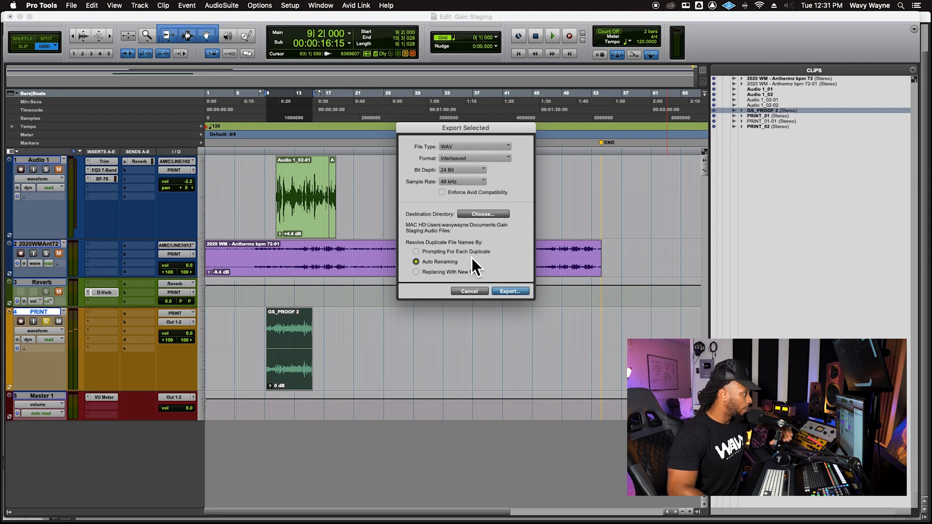
pyautogui.click(483, 213)
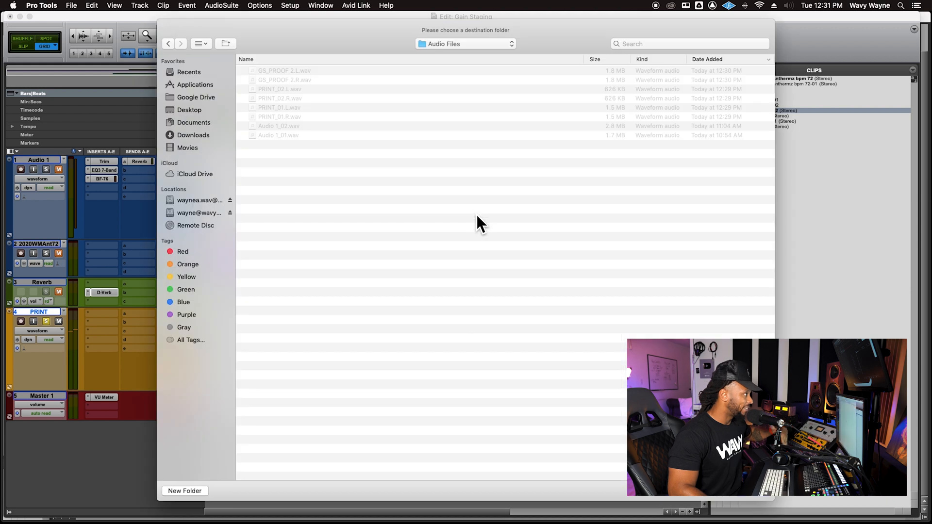
pyautogui.moveTo(480, 65)
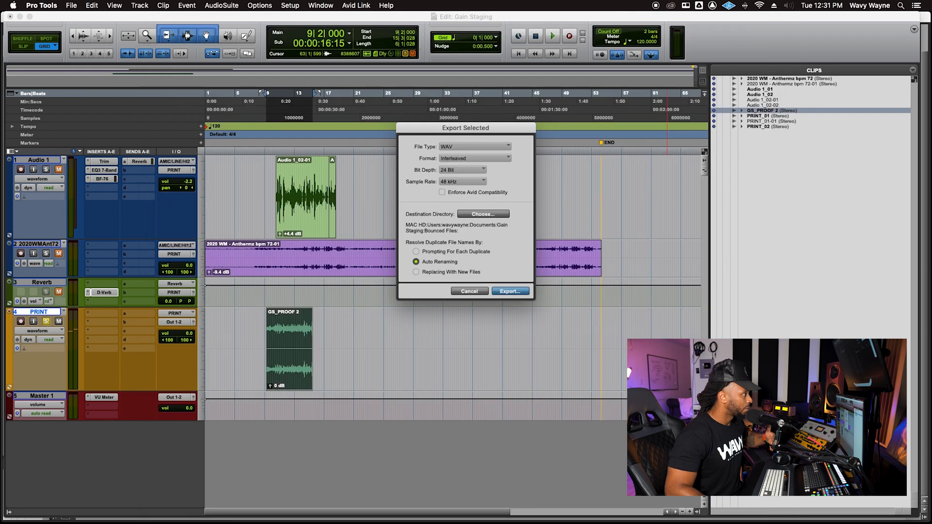
pyautogui.click(510, 290)
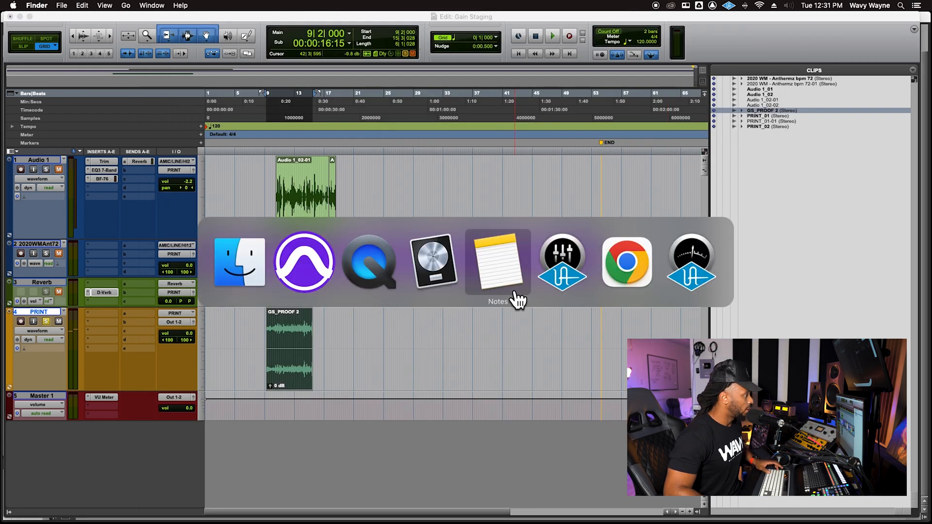
# Step: Reveal GS_PROOF 2.wav in Finder's Bounced Files folder and select it
pyautogui.click(239, 261)
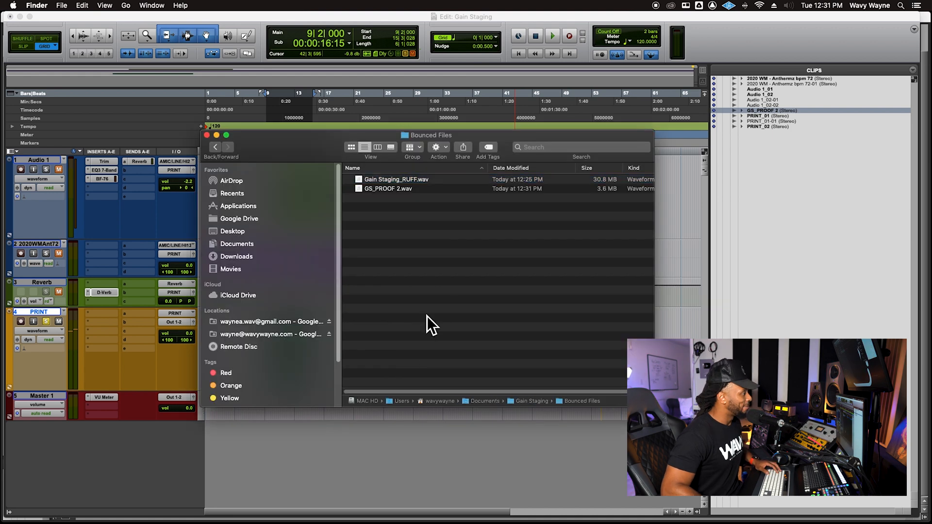
pyautogui.click(388, 188)
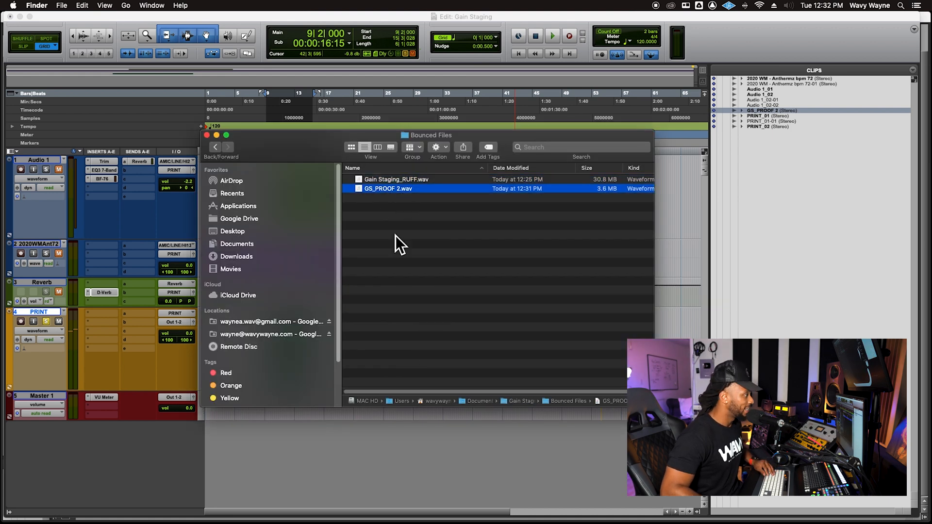